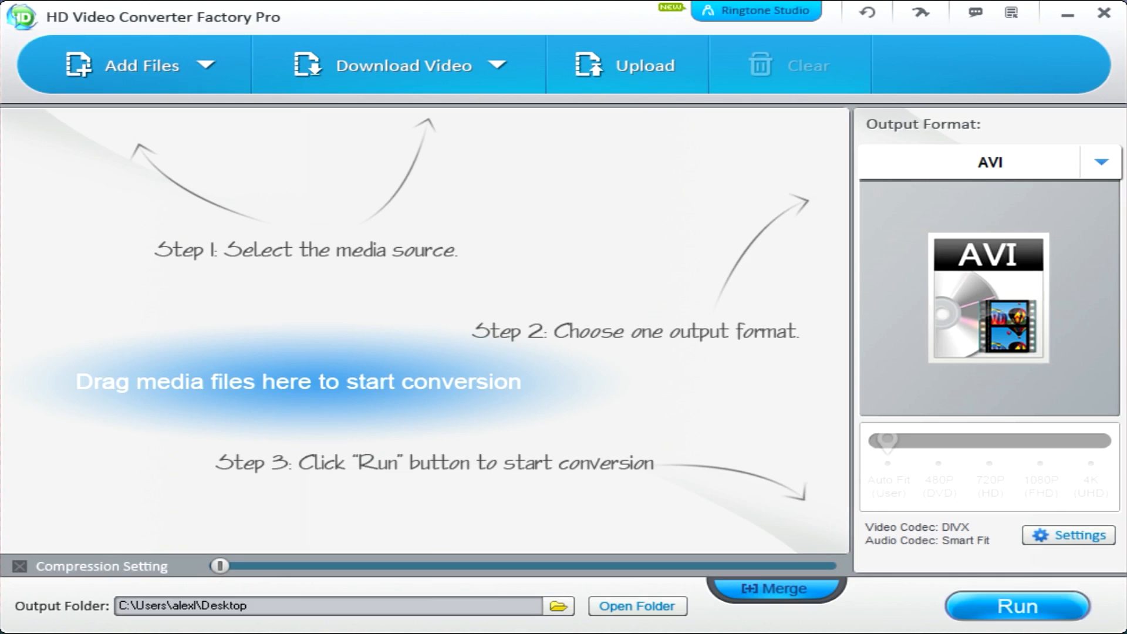
- Browse the Desktop via Add Files ▸ Add Videos and choose the .mov clip to load
{"action": "left_click", "coordinate": [133, 64]}
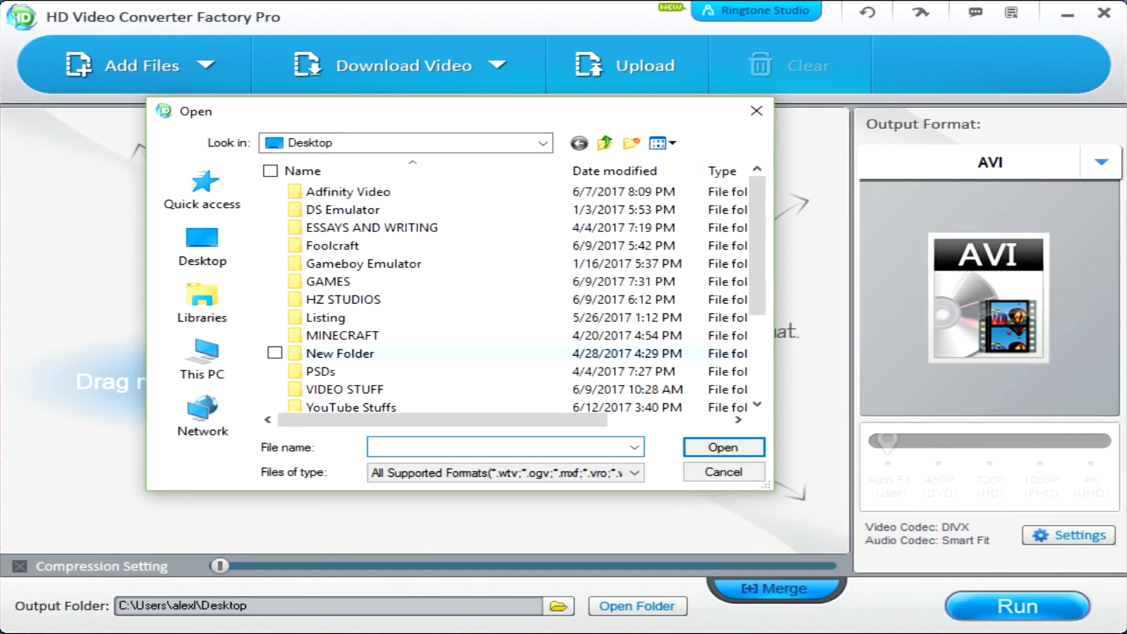
{"action": "left_click", "coordinate": [722, 472]}
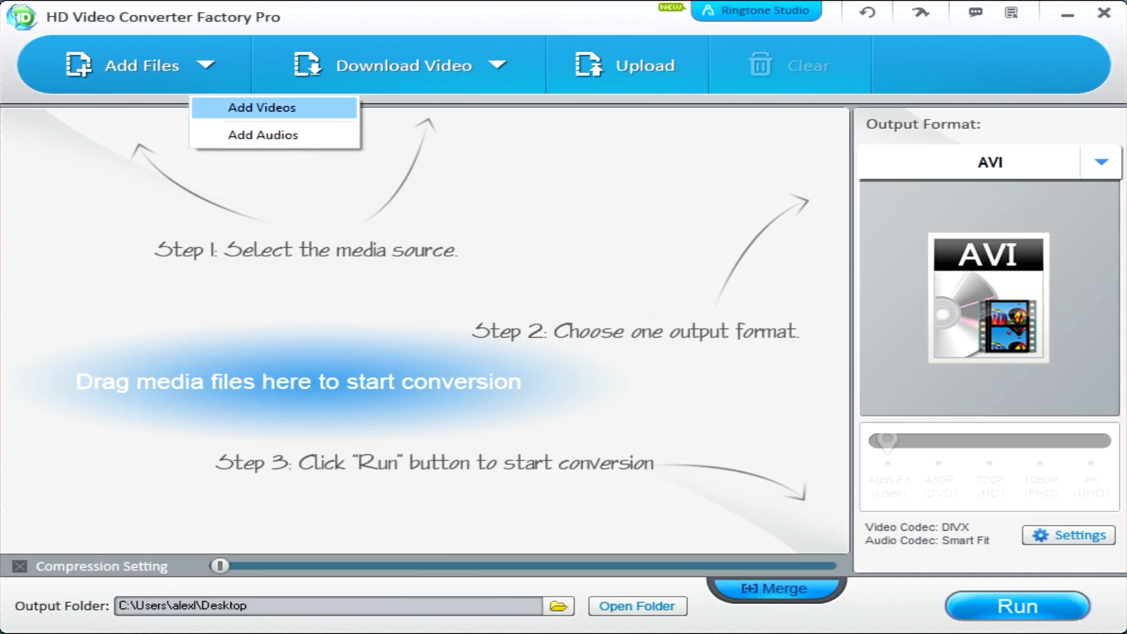
{"action": "left_click", "coordinate": [261, 106]}
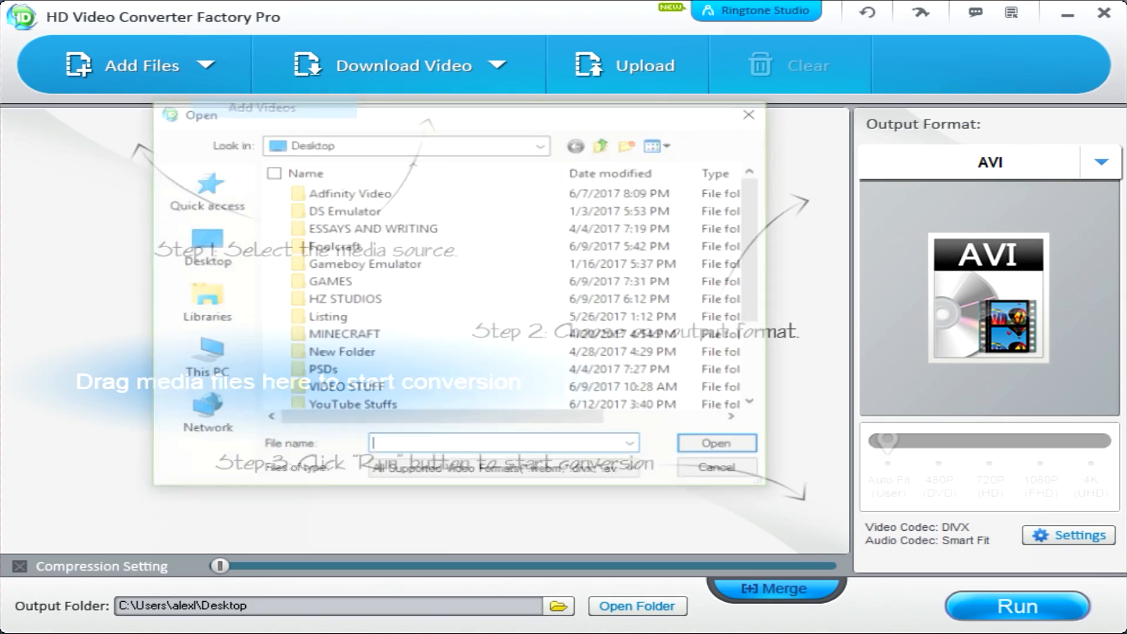
{"action": "scroll", "scroll_direction": "down", "scroll_amount": 3}
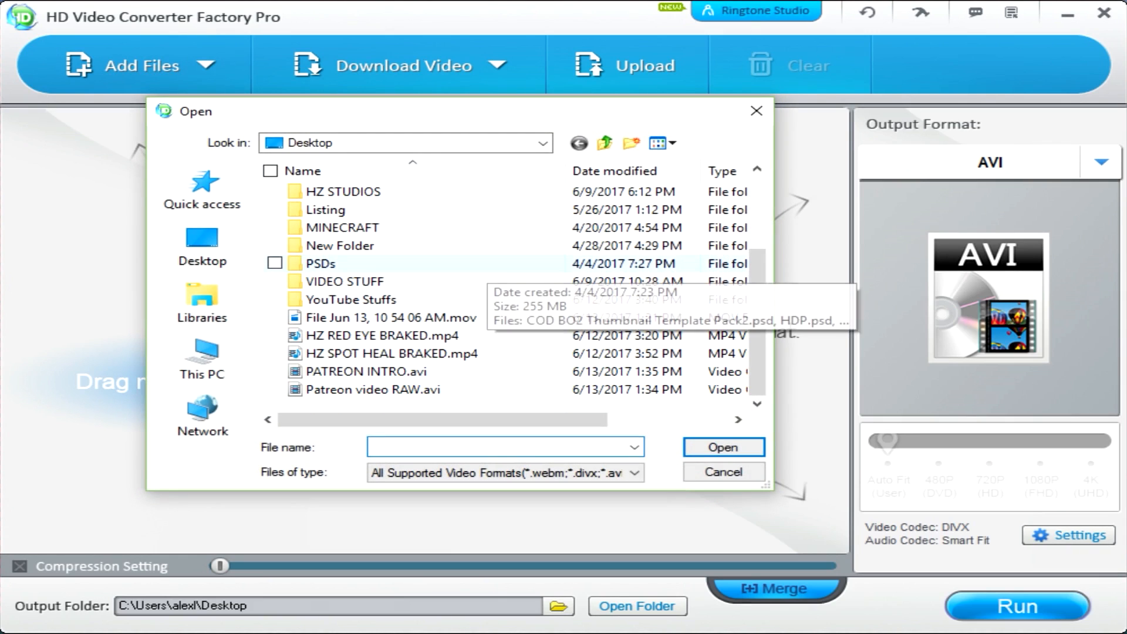
{"action": "mouse_move", "coordinate": [386, 317]}
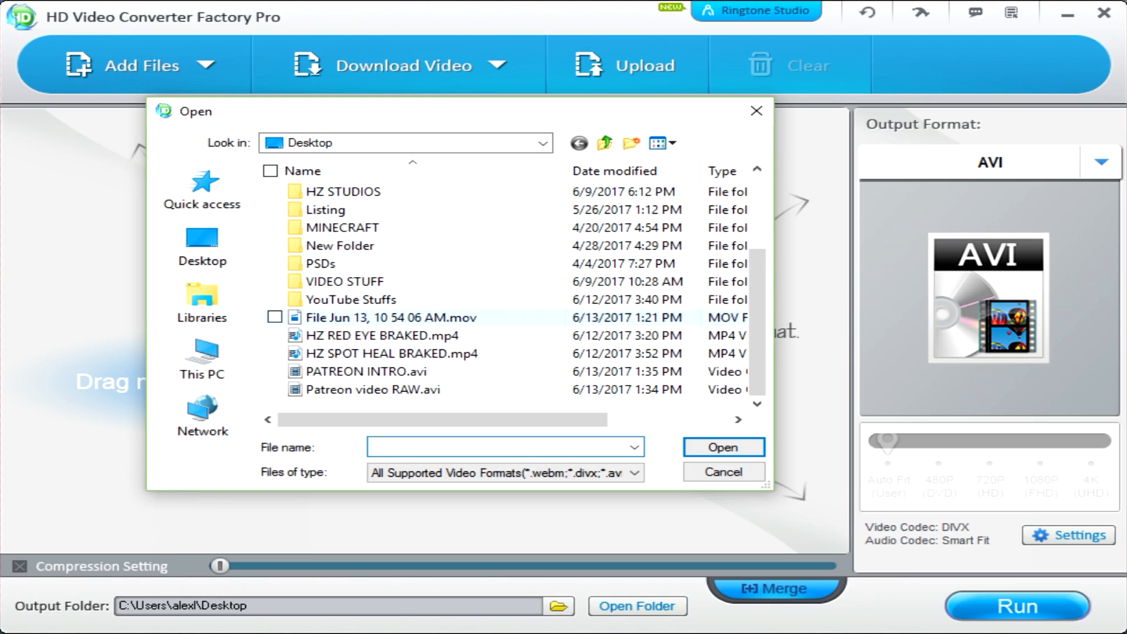
{"action": "left_click", "coordinate": [722, 447]}
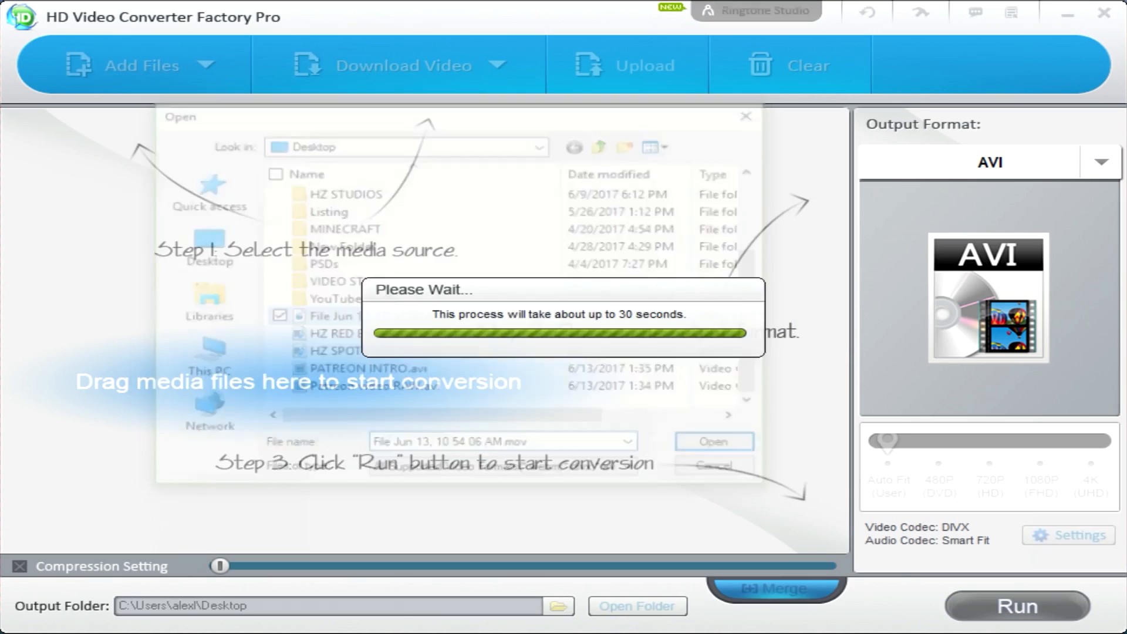
- Finish importing the MOV clip and bring up the output format gallery
{"action": "left_click", "coordinate": [713, 441]}
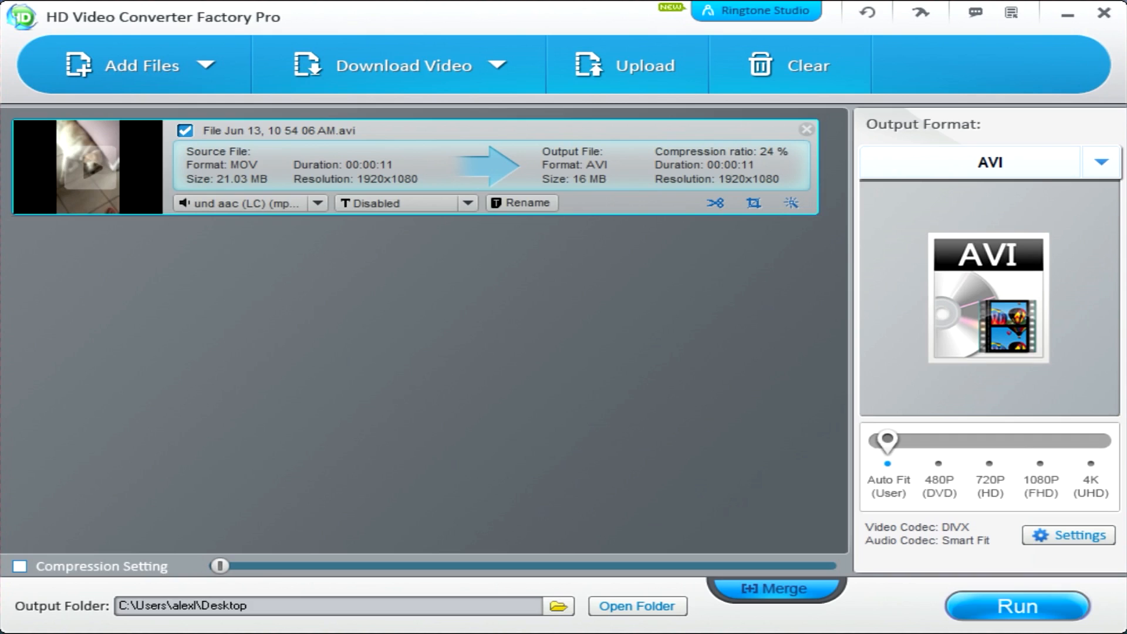
{"action": "left_click", "coordinate": [1100, 161]}
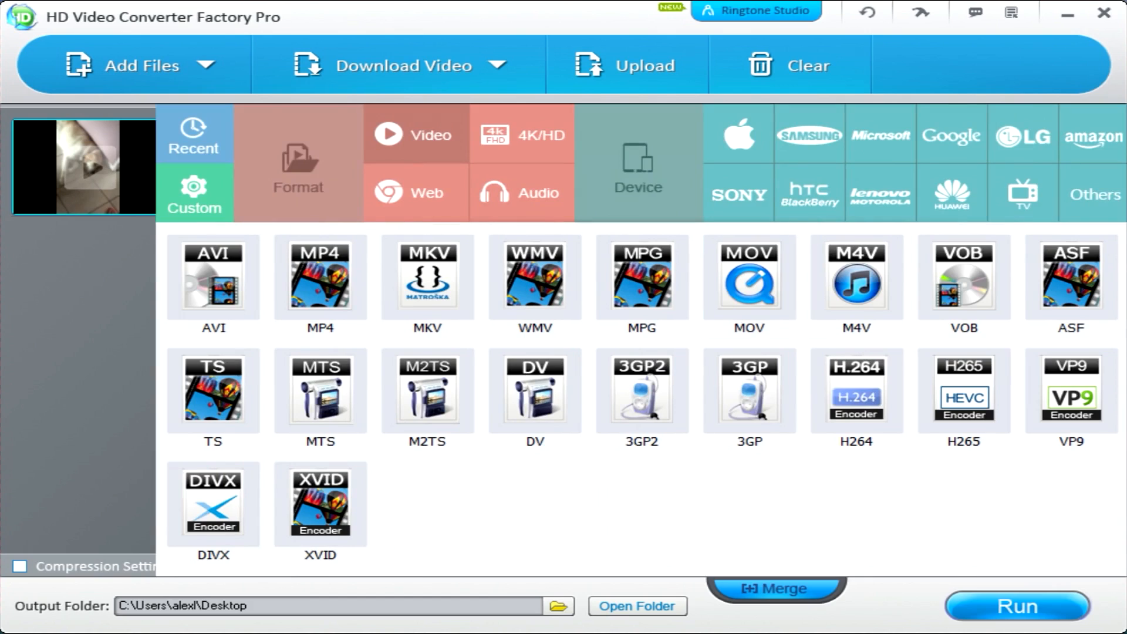
- Browse the Device presets through the Apple, HTC/BlackBerry and Huawei brand tiles
{"action": "left_click", "coordinate": [319, 277]}
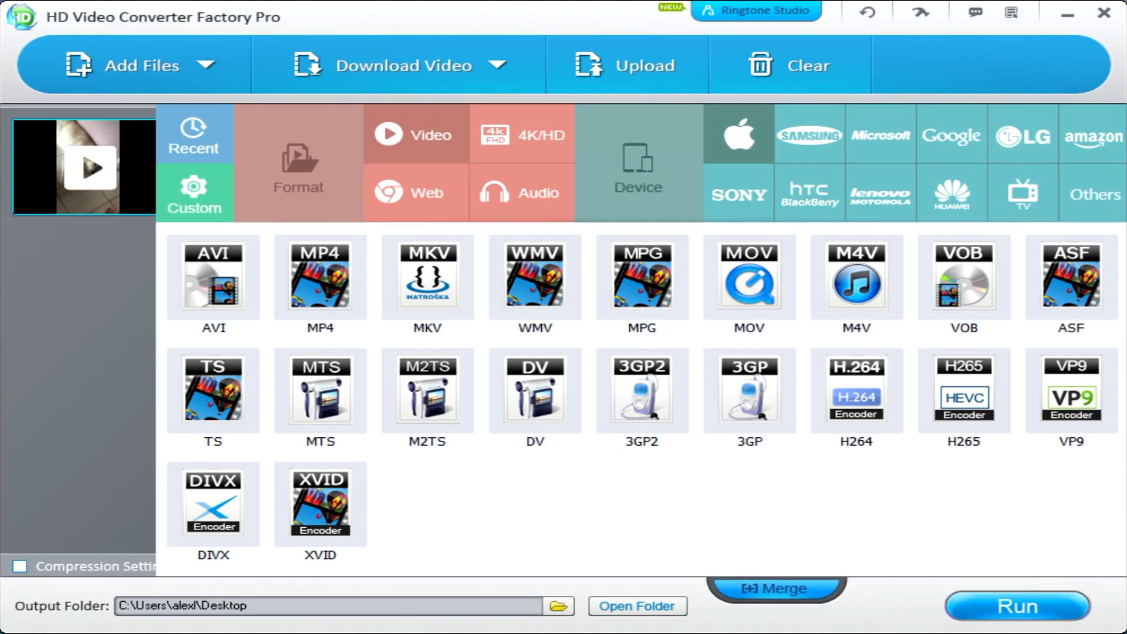
{"action": "left_click", "coordinate": [736, 135]}
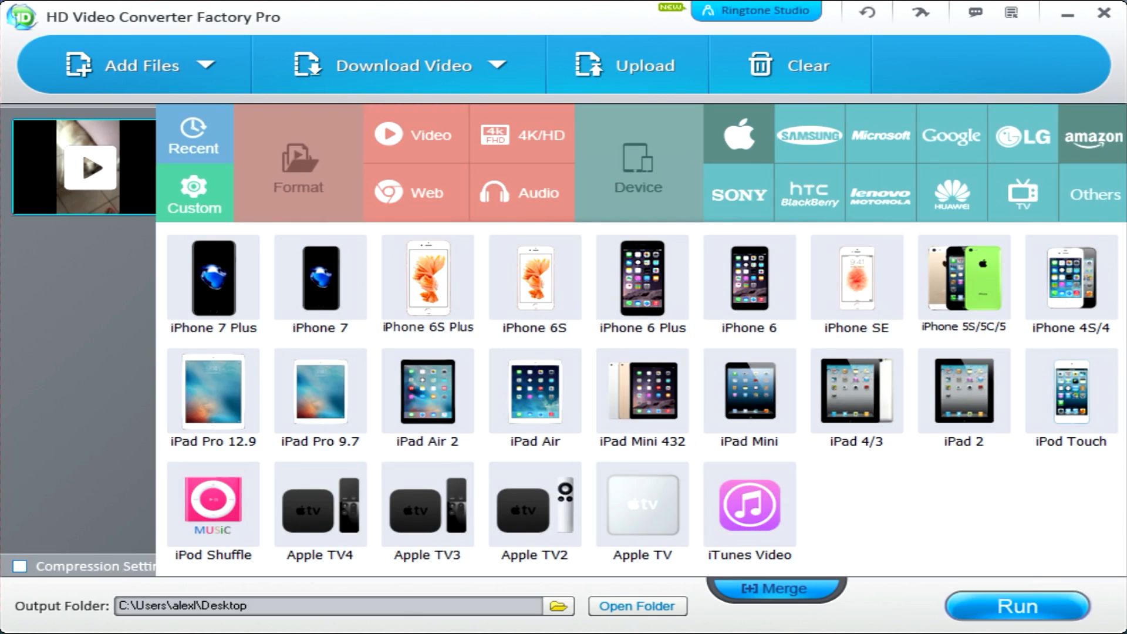
{"action": "left_click", "coordinate": [808, 193]}
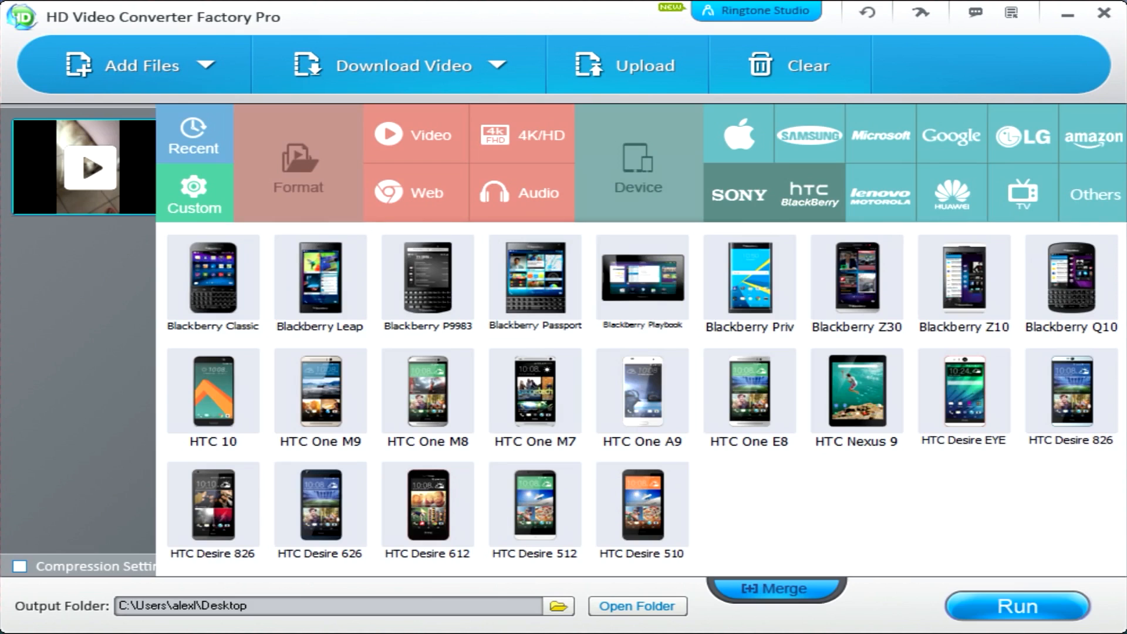
{"action": "left_click", "coordinate": [950, 194]}
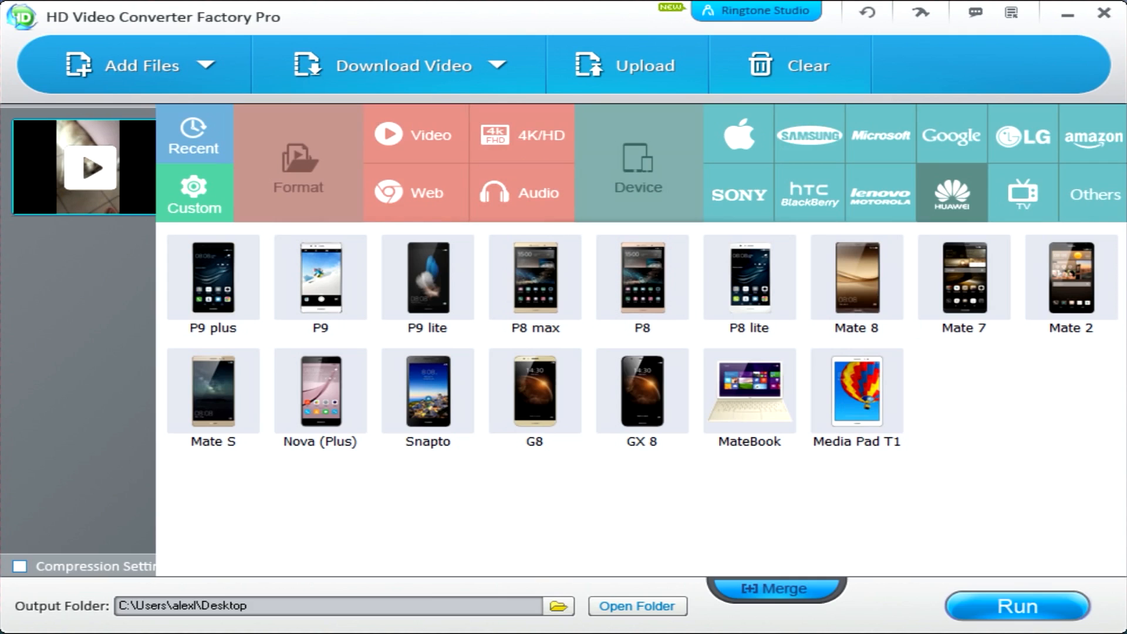
{"action": "left_click", "coordinate": [320, 389]}
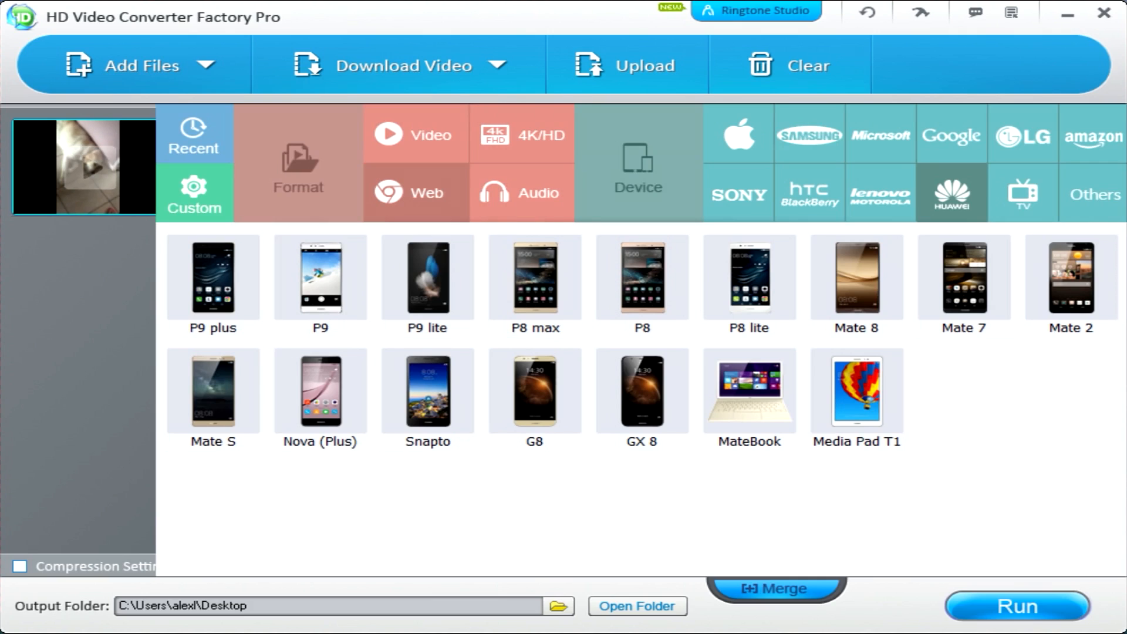
- View the Web presets (YouTube, Vimeo, WebM), then the 4K/HD format group
{"action": "left_click", "coordinate": [415, 193]}
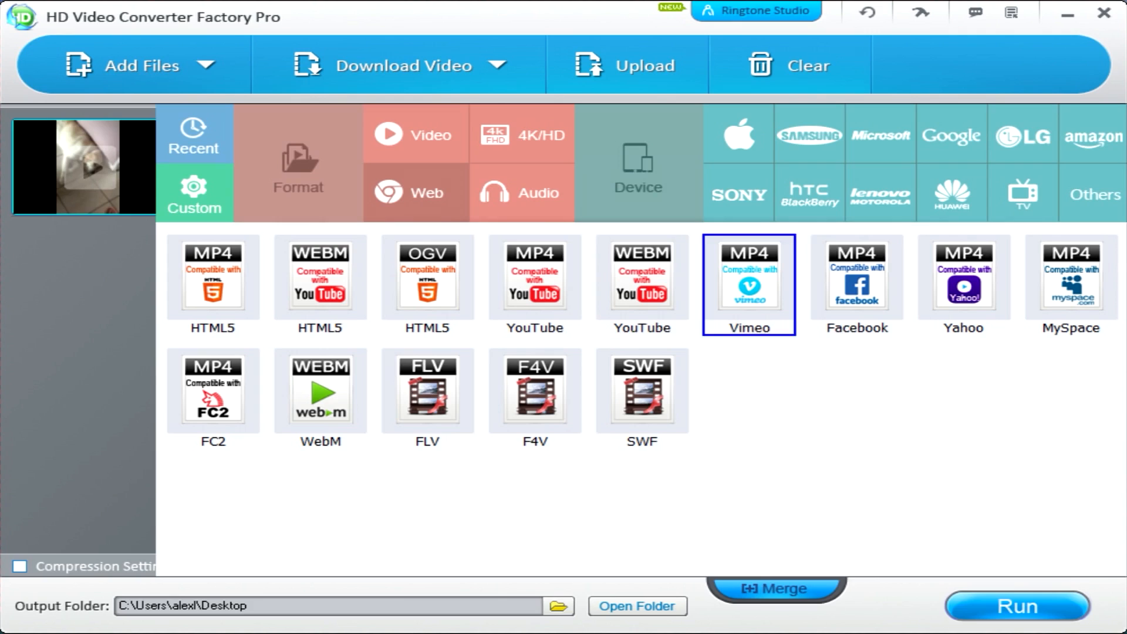
{"action": "left_click", "coordinate": [641, 284]}
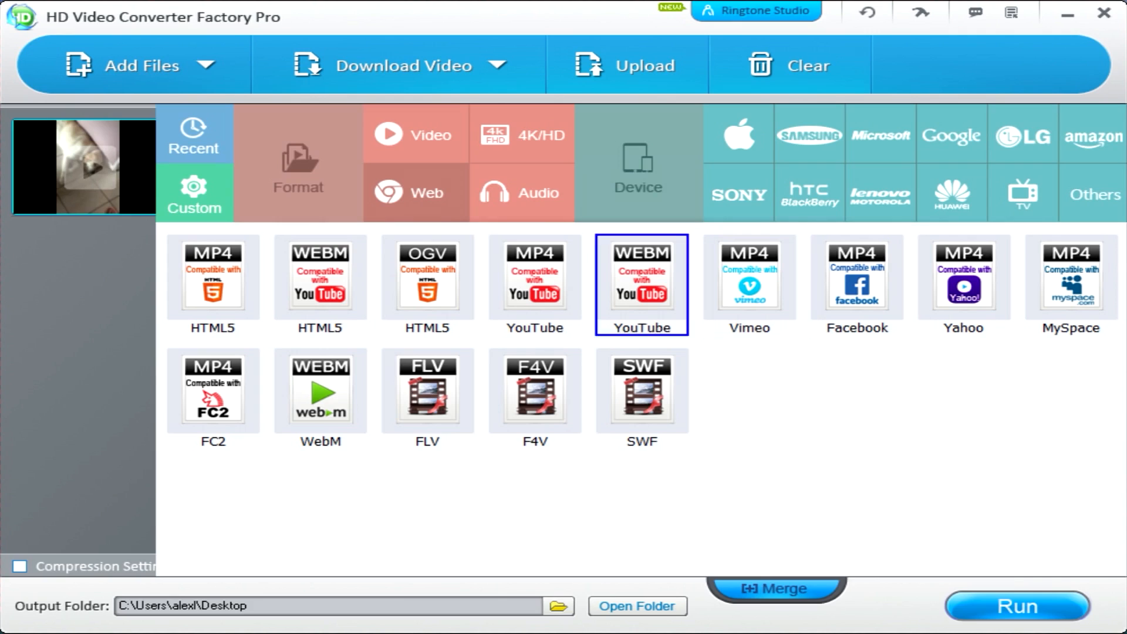
{"action": "left_click", "coordinate": [319, 390]}
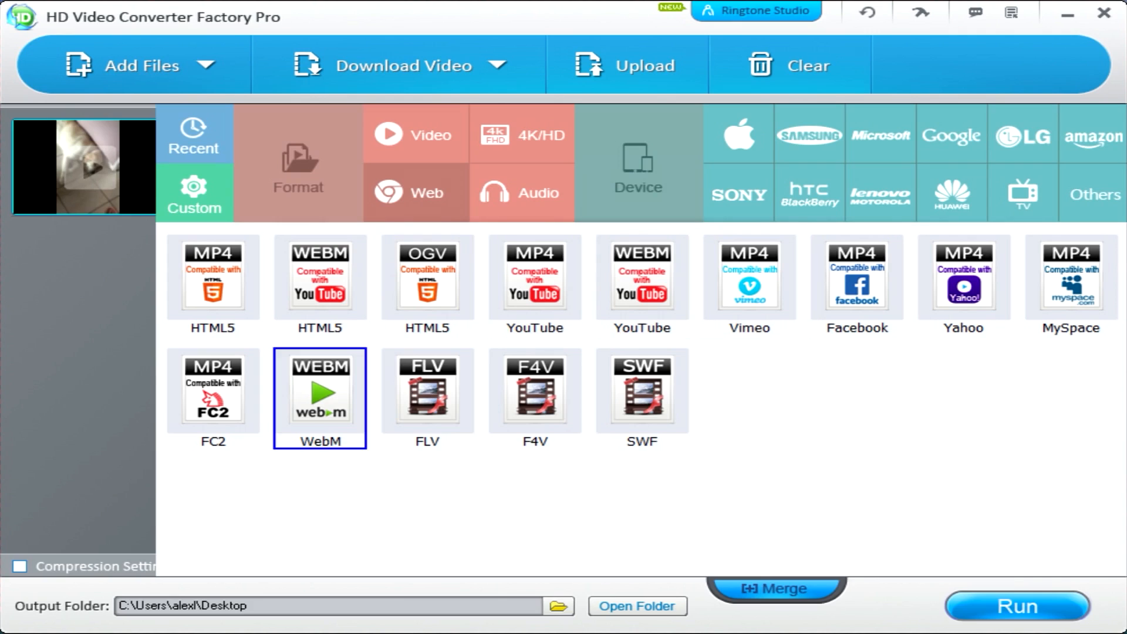
{"action": "left_click", "coordinate": [320, 399]}
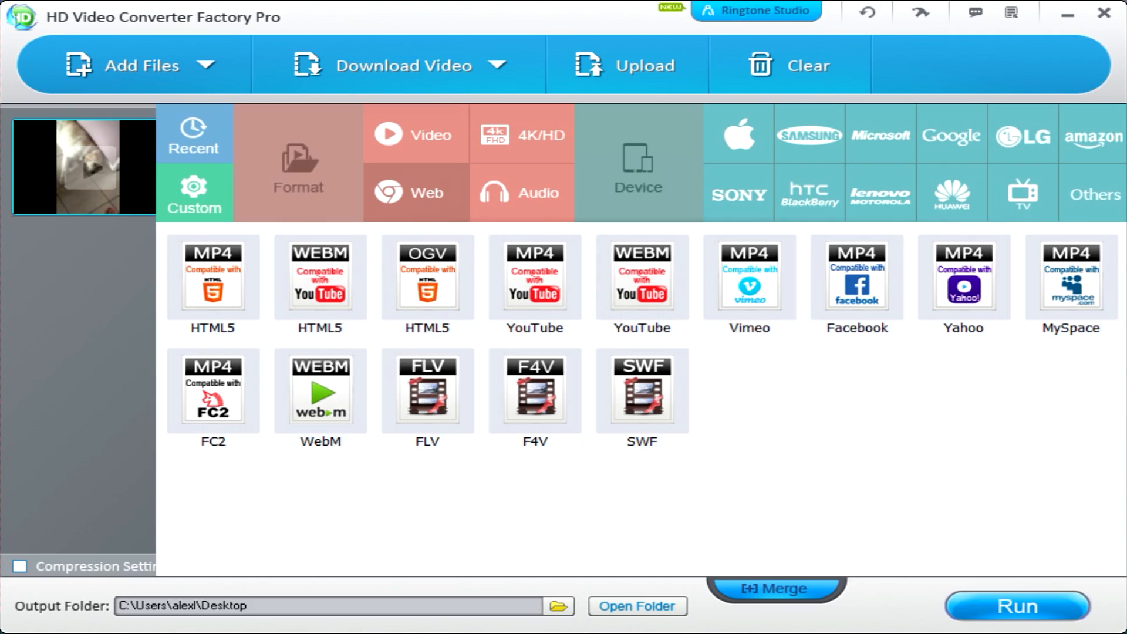
{"action": "left_click", "coordinate": [1071, 281]}
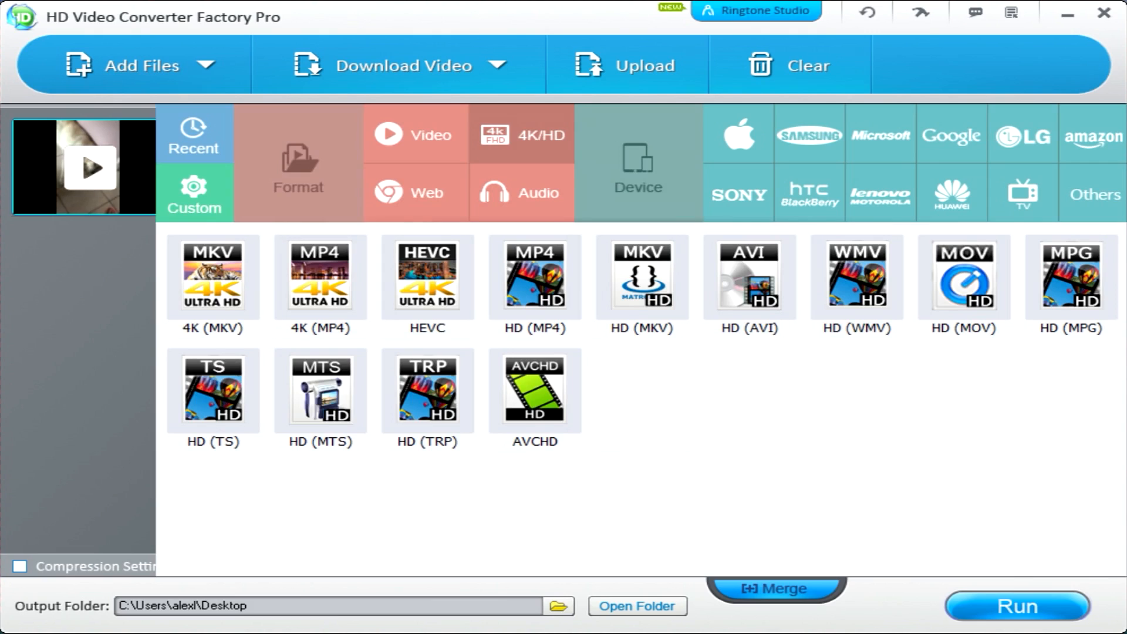
- Look over the 4K/HD presets and return to the standard Video formats list
{"action": "left_click", "coordinate": [319, 277]}
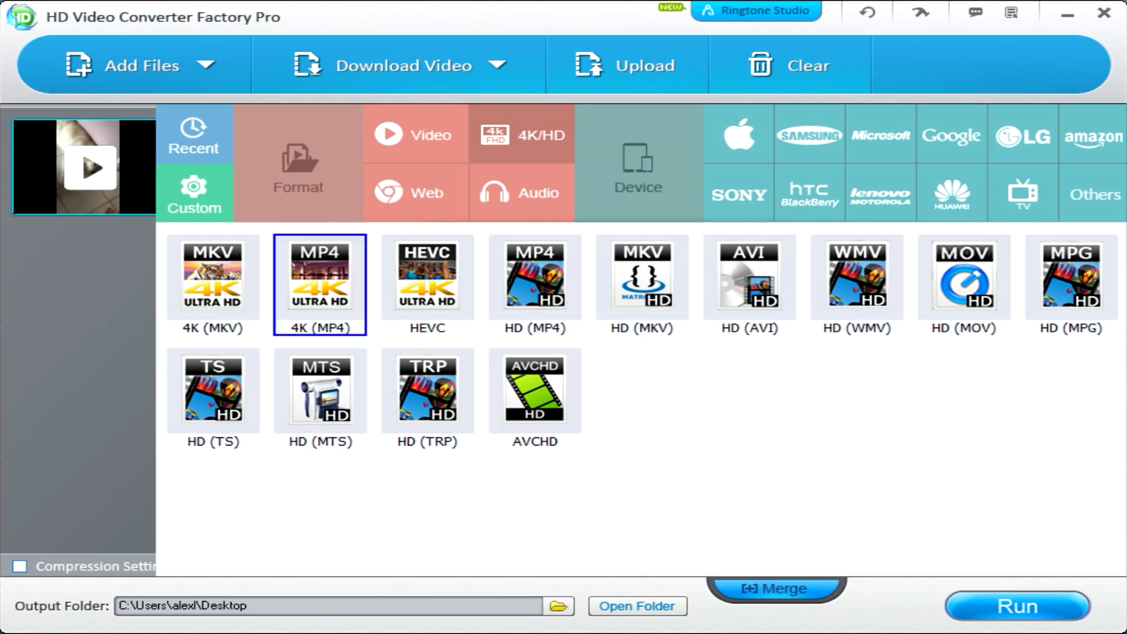
{"action": "left_click", "coordinate": [533, 392]}
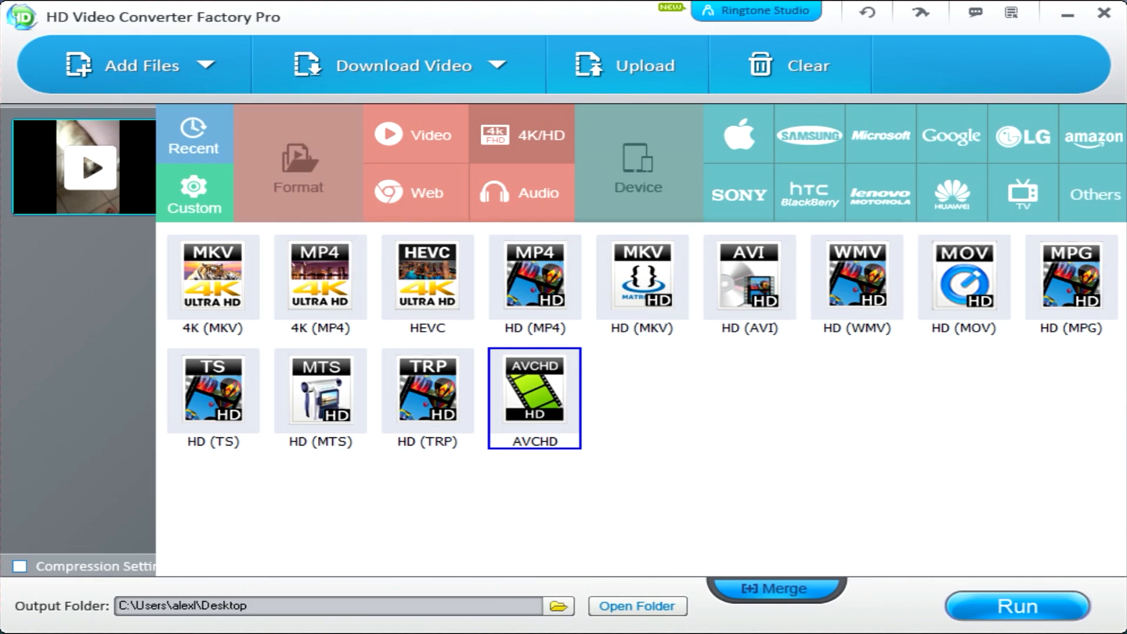
{"action": "left_click", "coordinate": [641, 281]}
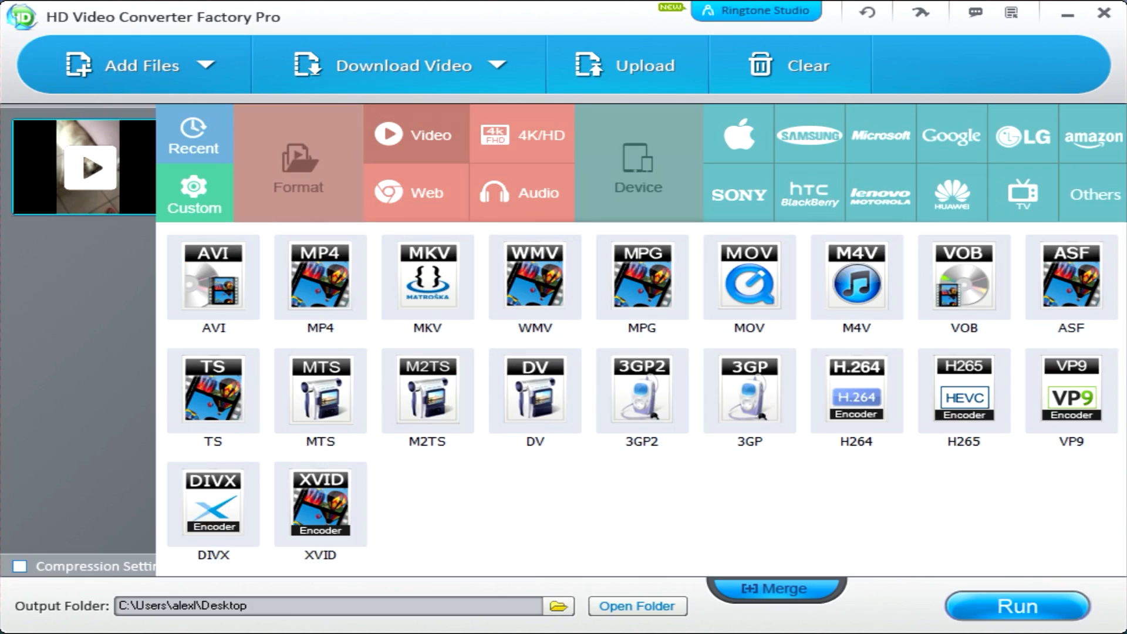
- Browse the Video format tiles and choose MP4 as the output format
{"action": "left_click", "coordinate": [641, 392]}
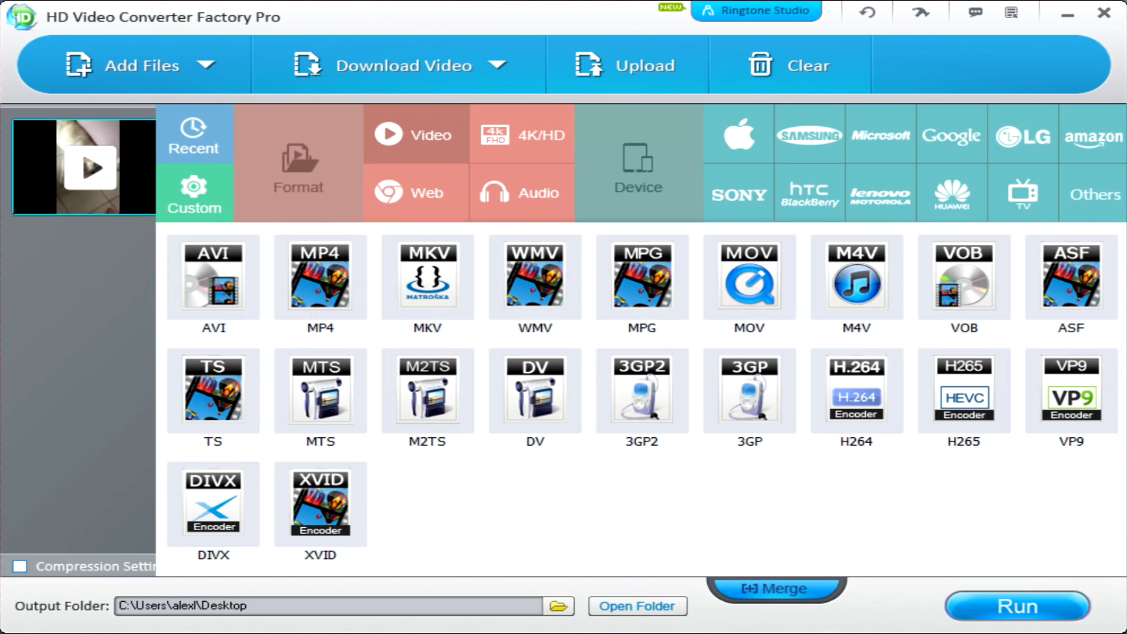
{"action": "left_click", "coordinate": [535, 399]}
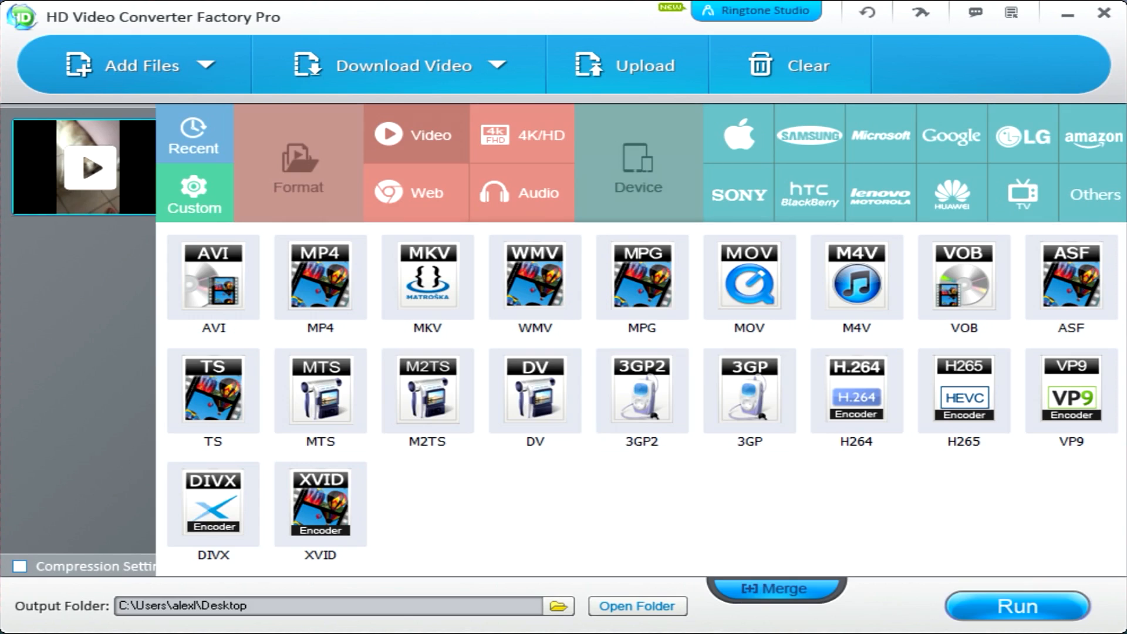
{"action": "left_click", "coordinate": [320, 511]}
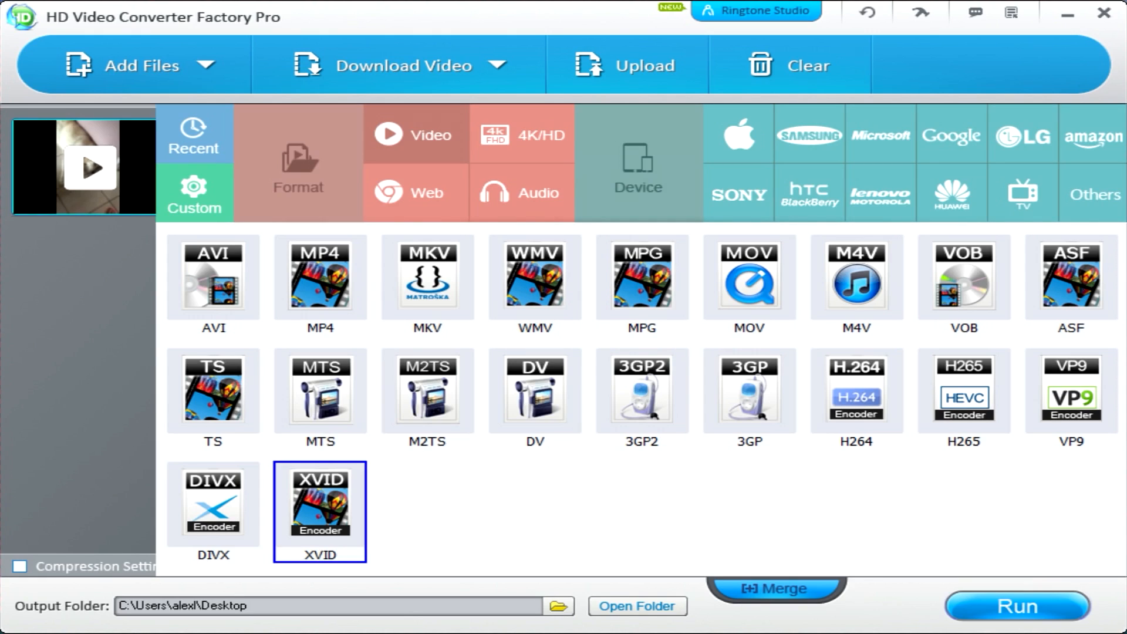
{"action": "left_click", "coordinate": [319, 277]}
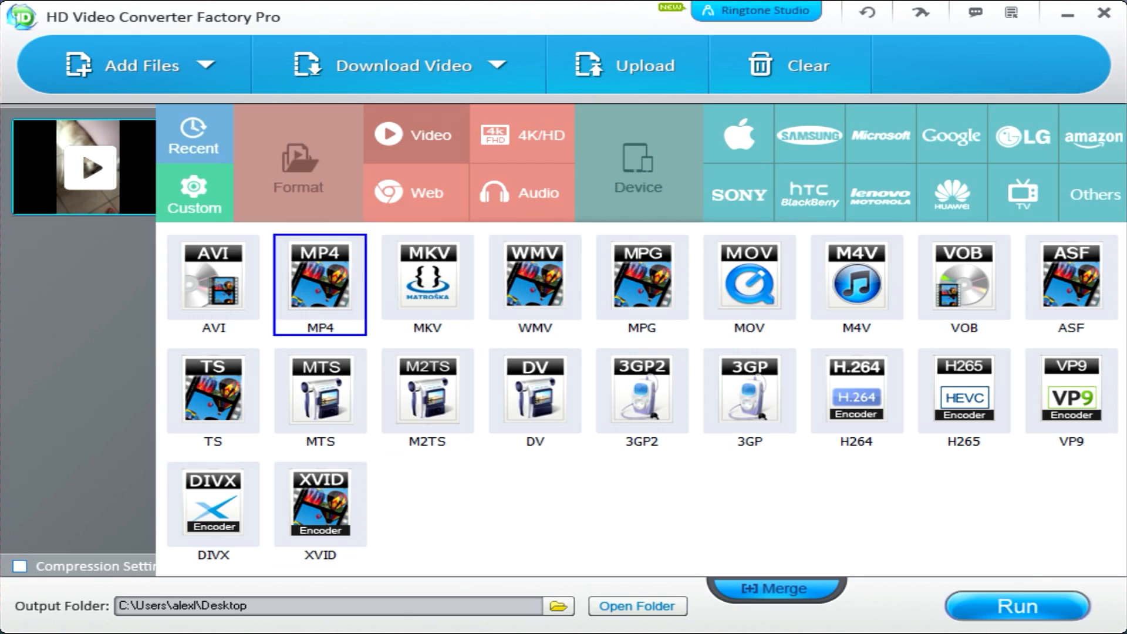
{"action": "left_click", "coordinate": [641, 282]}
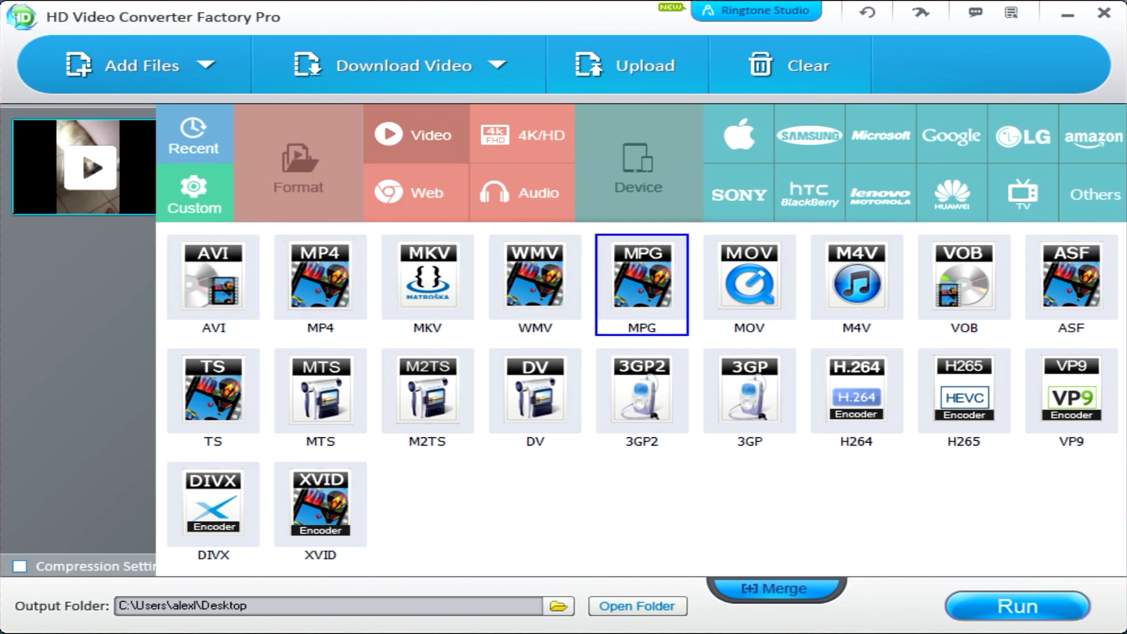
{"action": "left_click", "coordinate": [535, 280]}
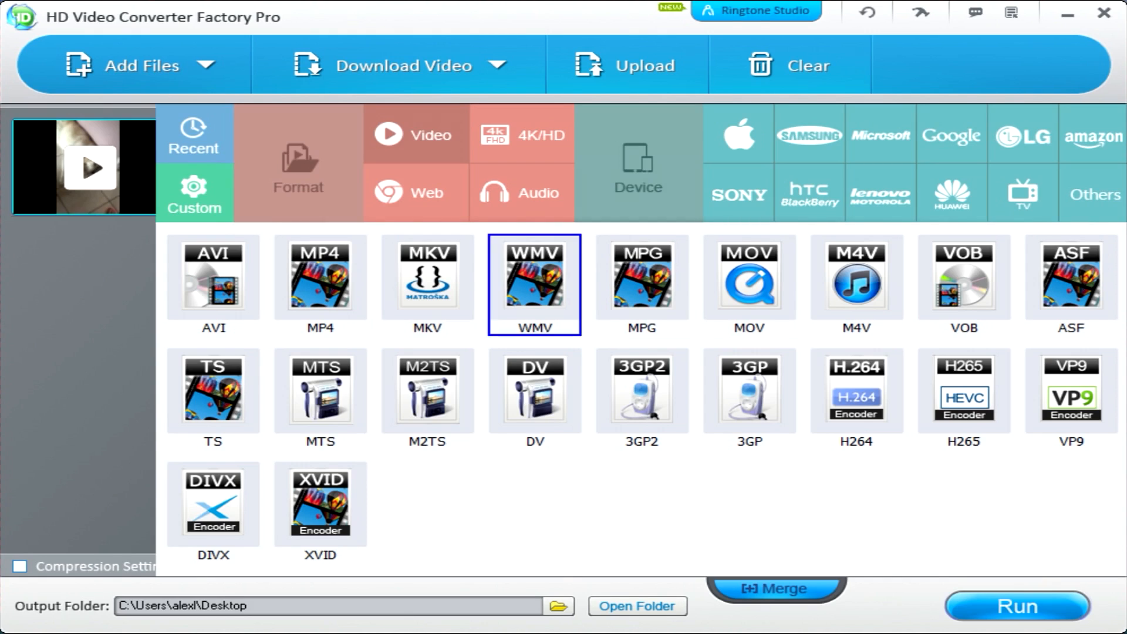
{"action": "left_click", "coordinate": [641, 280]}
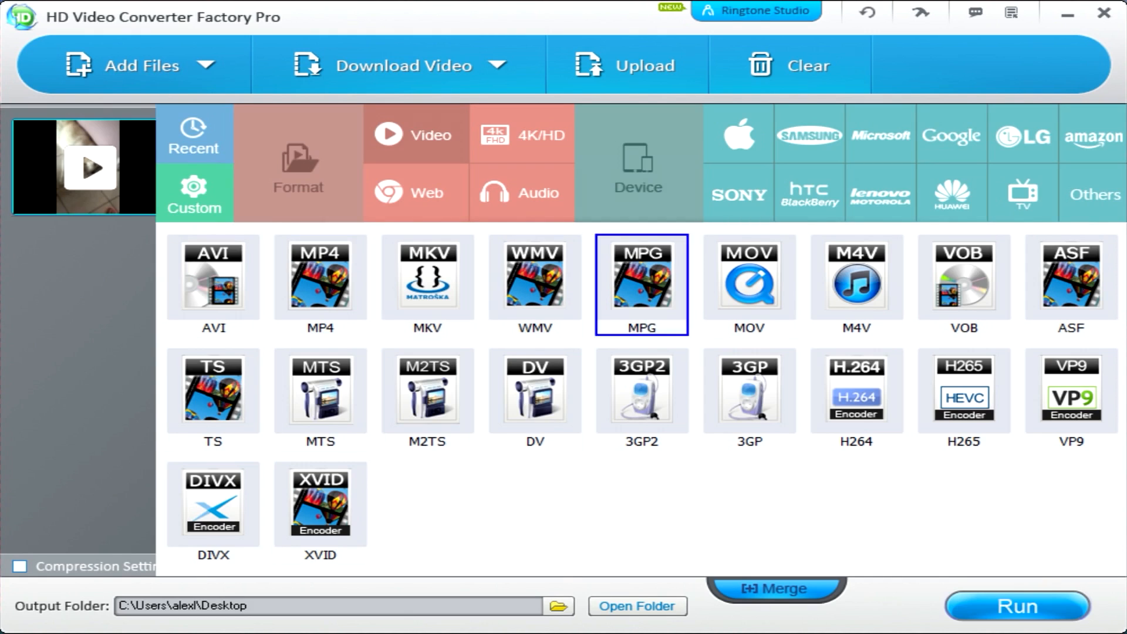
{"action": "left_click", "coordinate": [855, 281]}
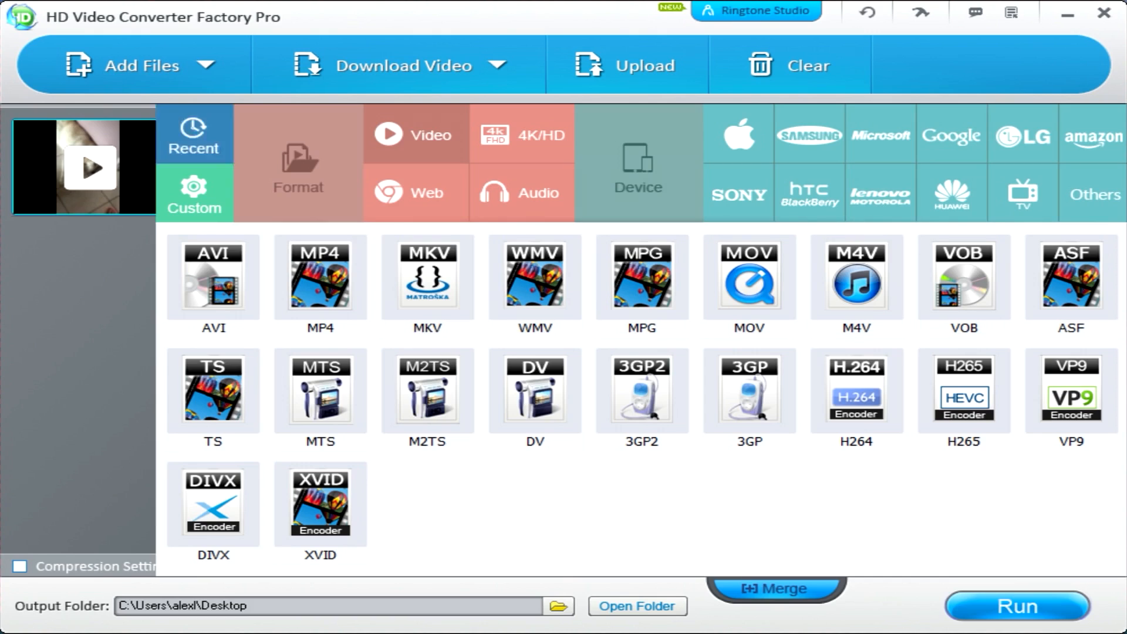
{"action": "left_click", "coordinate": [320, 282]}
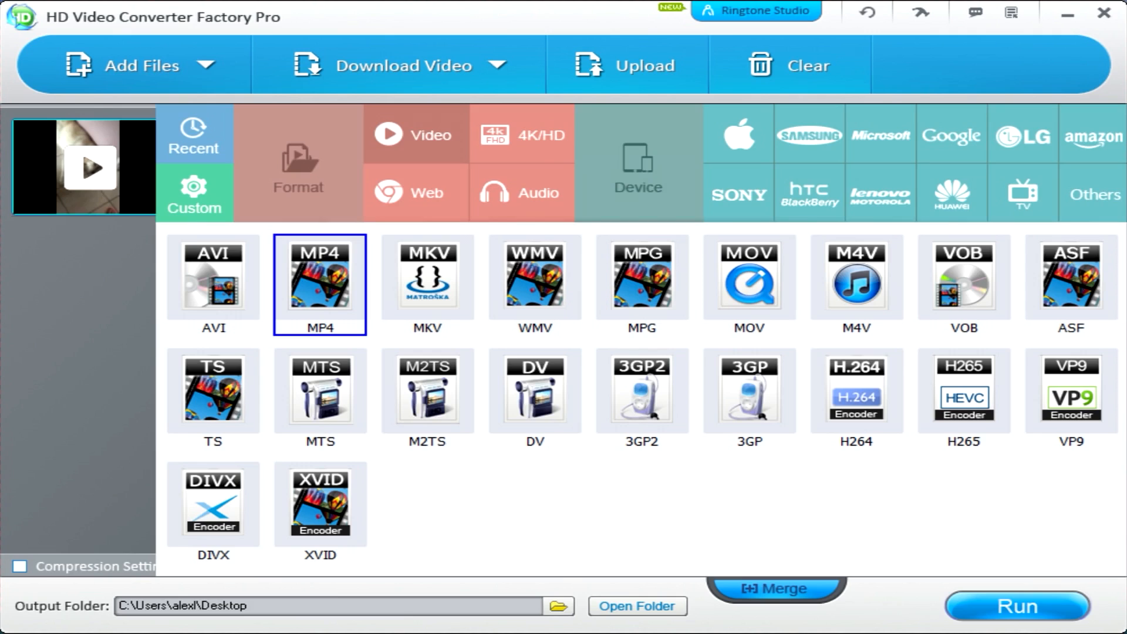
{"action": "left_click", "coordinate": [319, 284]}
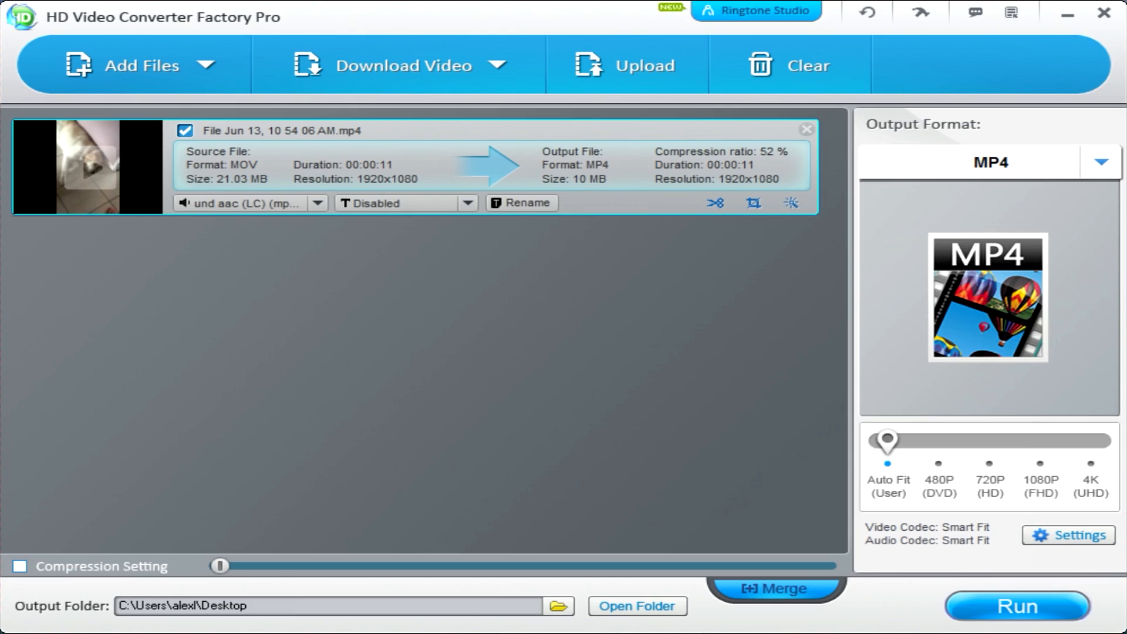
- Review the encoding settings unchanged and pick the 480P (DVD) quality preset
{"action": "left_click", "coordinate": [1067, 535]}
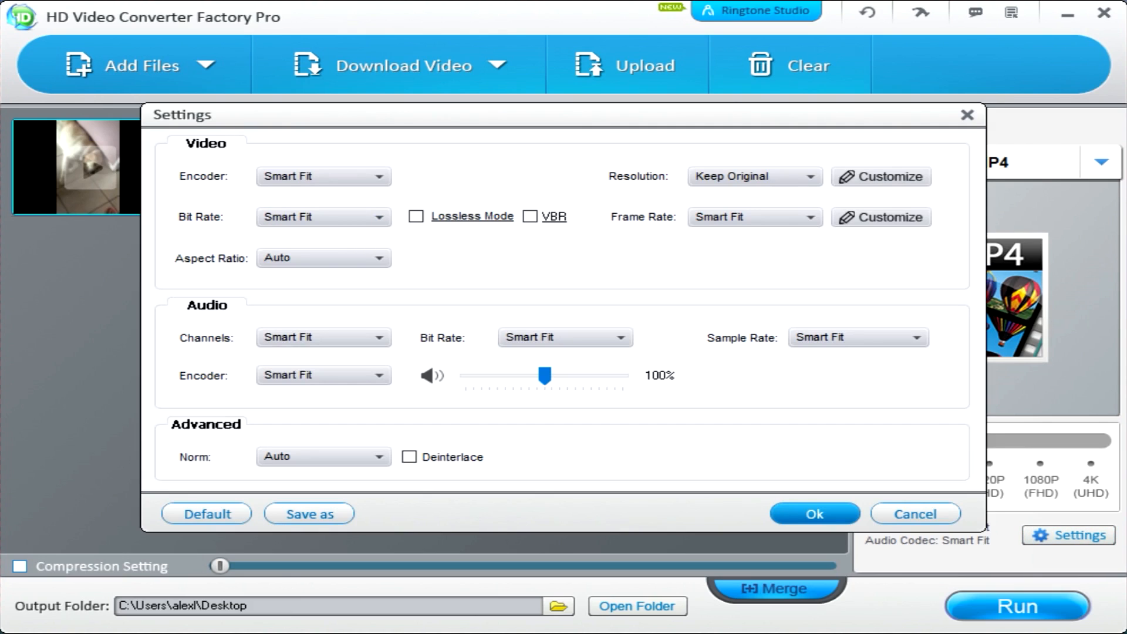
{"action": "left_click", "coordinate": [812, 513]}
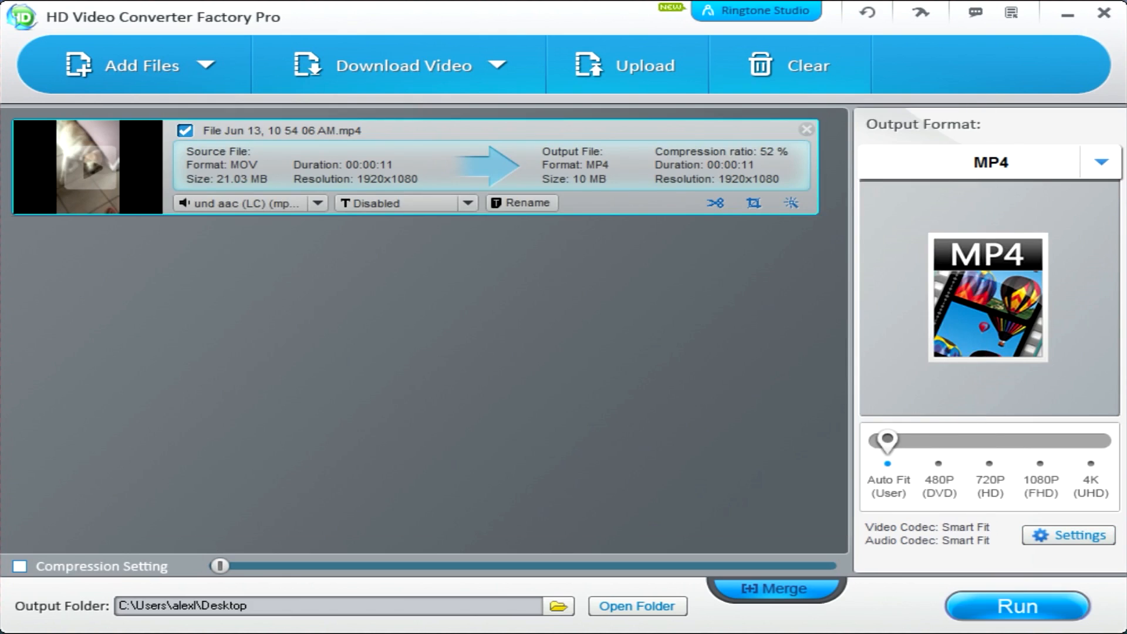
{"action": "left_click", "coordinate": [938, 464]}
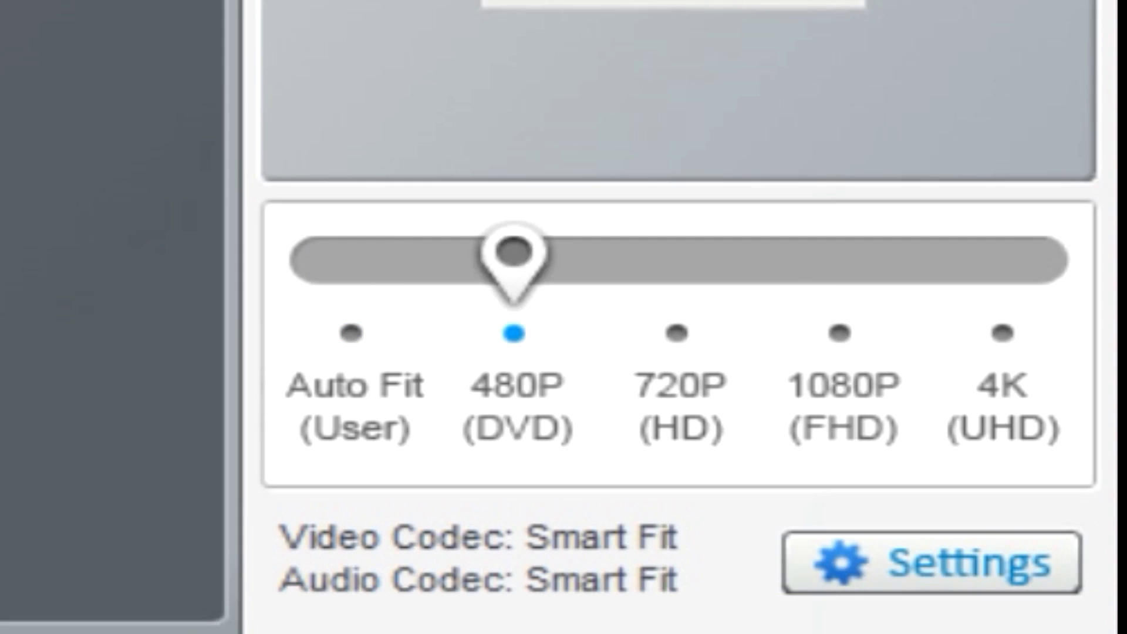
- Raise the quality preset to 720P (HD) and run the MOV-to-MP4 conversion
{"action": "left_click", "coordinate": [674, 334]}
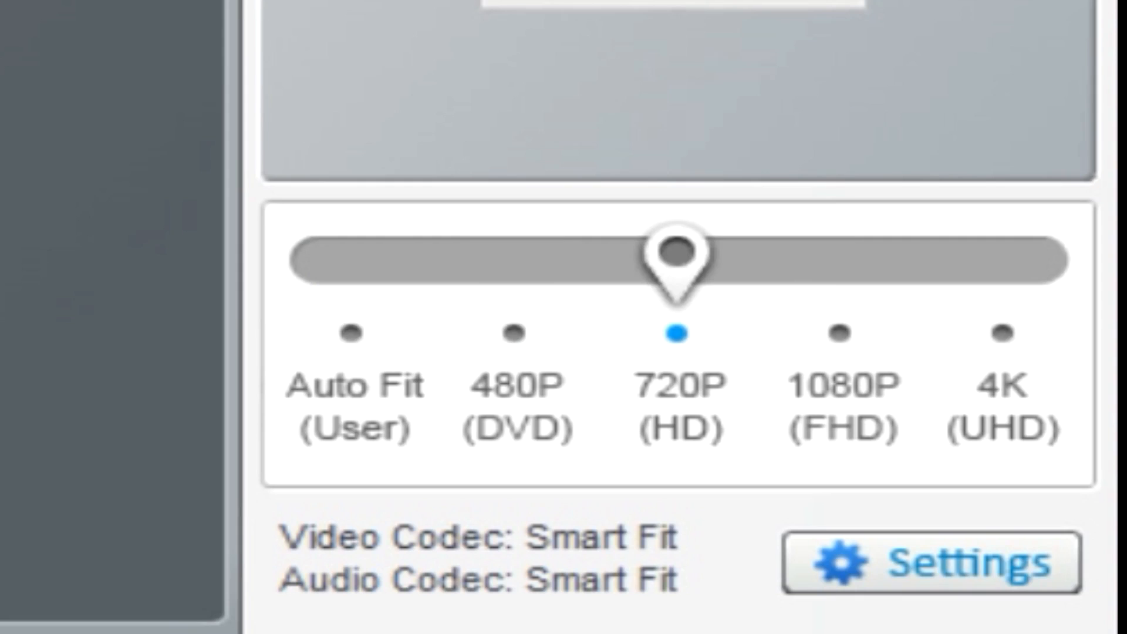
{"action": "mouse_move", "coordinate": [932, 575]}
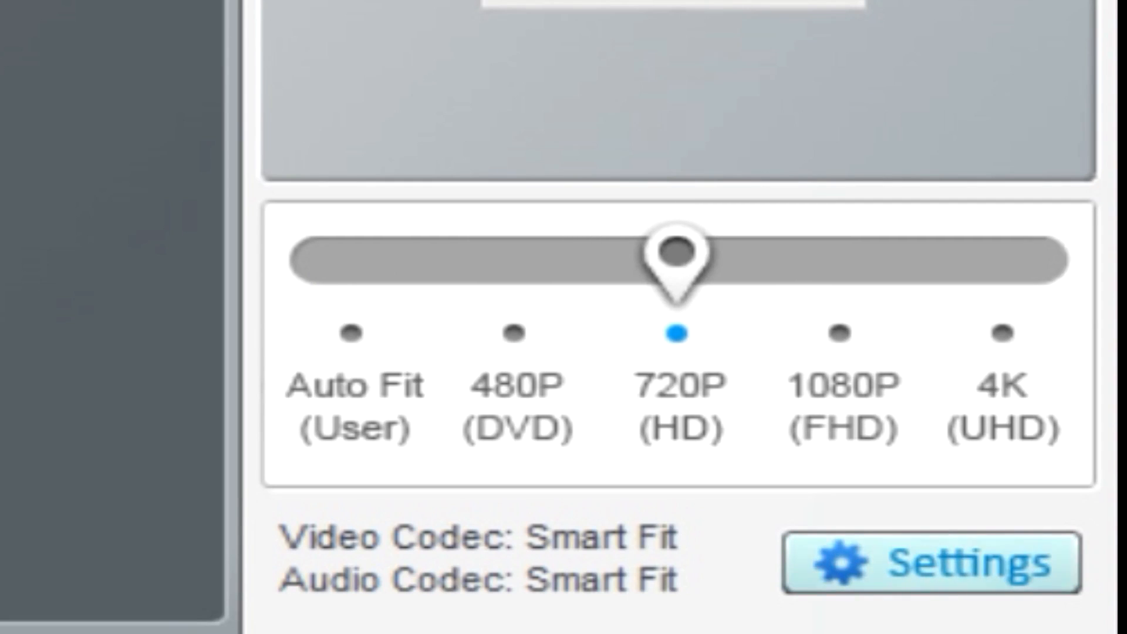
{"action": "left_click", "coordinate": [930, 562]}
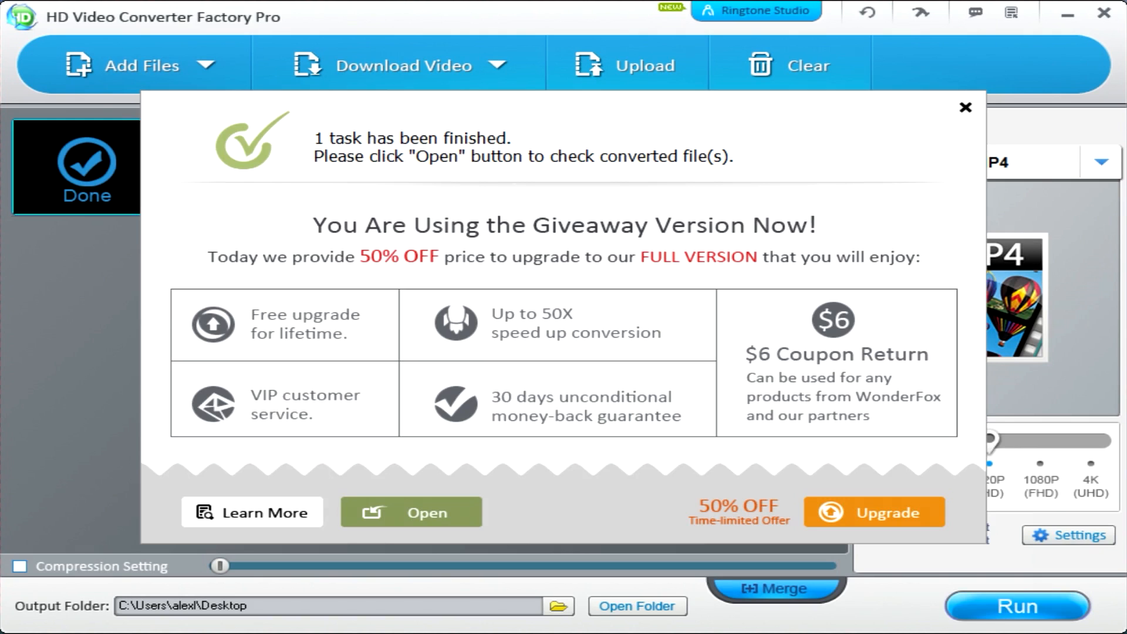
- Dismiss the finished notice and clear the converted video from the list
{"action": "left_click", "coordinate": [966, 107]}
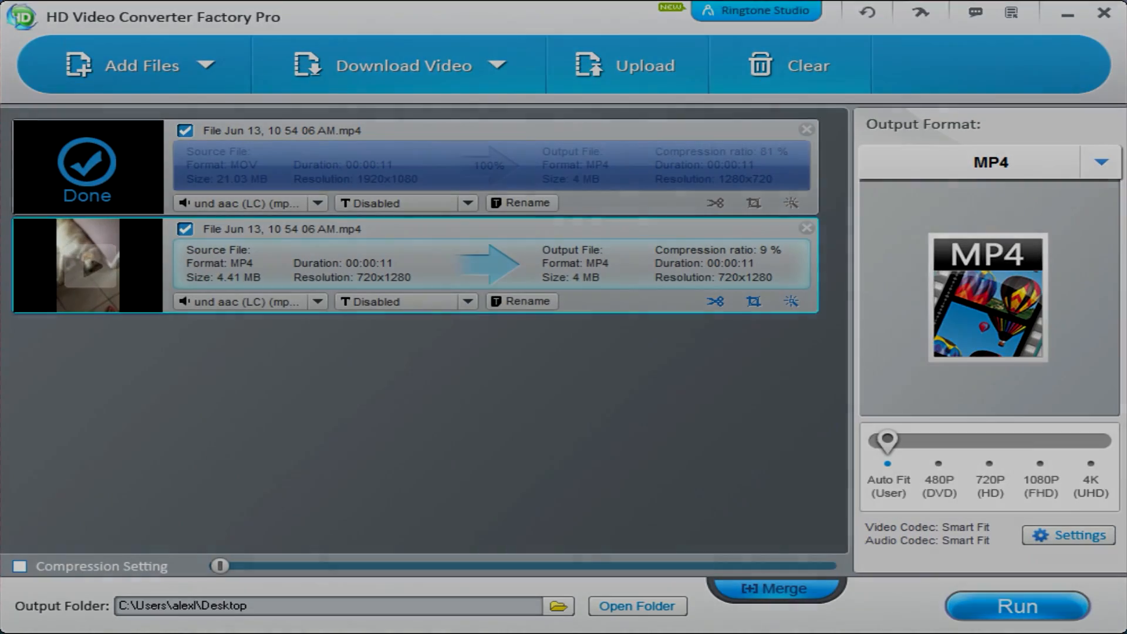
{"action": "left_click", "coordinate": [790, 65]}
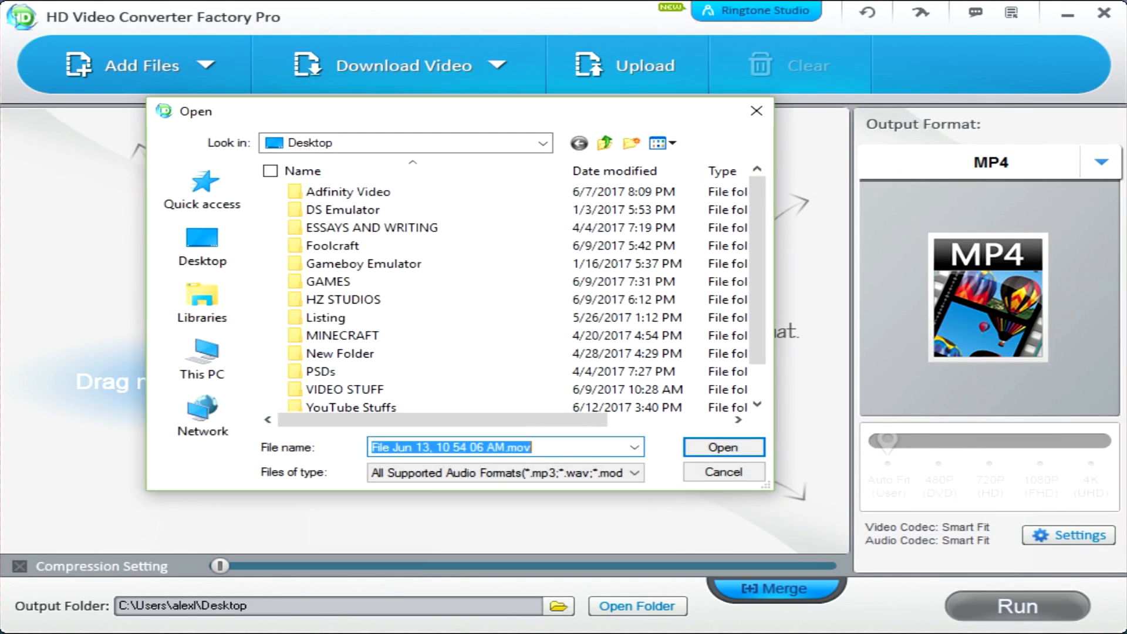
- Load the iSpy instrumental MP3 by Kyle and bring up the format gallery
{"action": "left_click", "coordinate": [722, 447]}
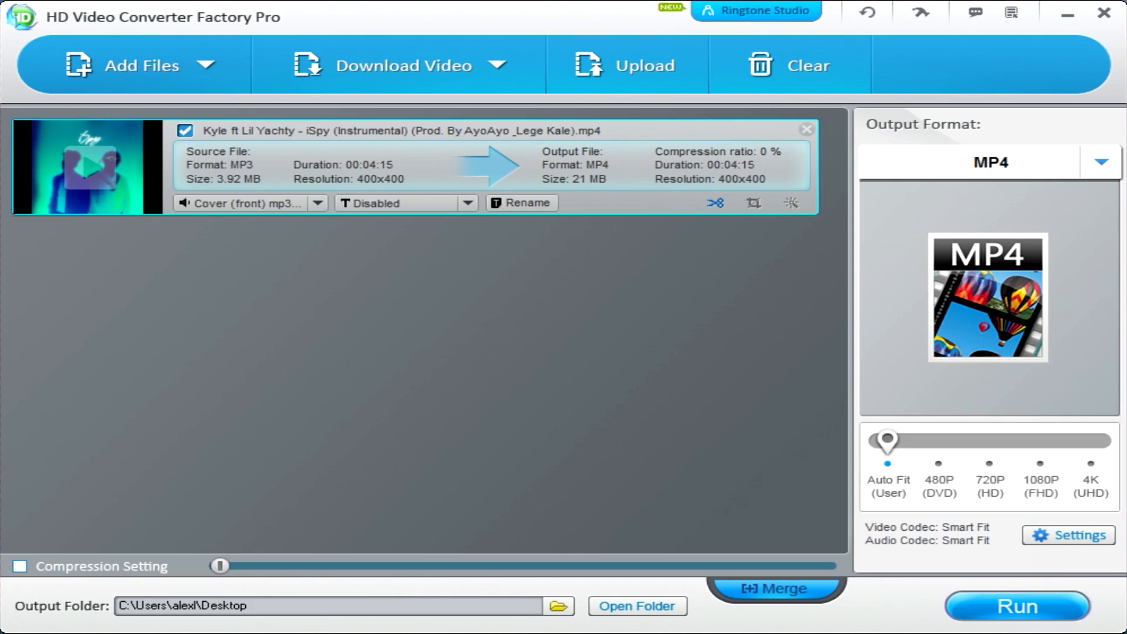
{"action": "left_click", "coordinate": [1099, 161]}
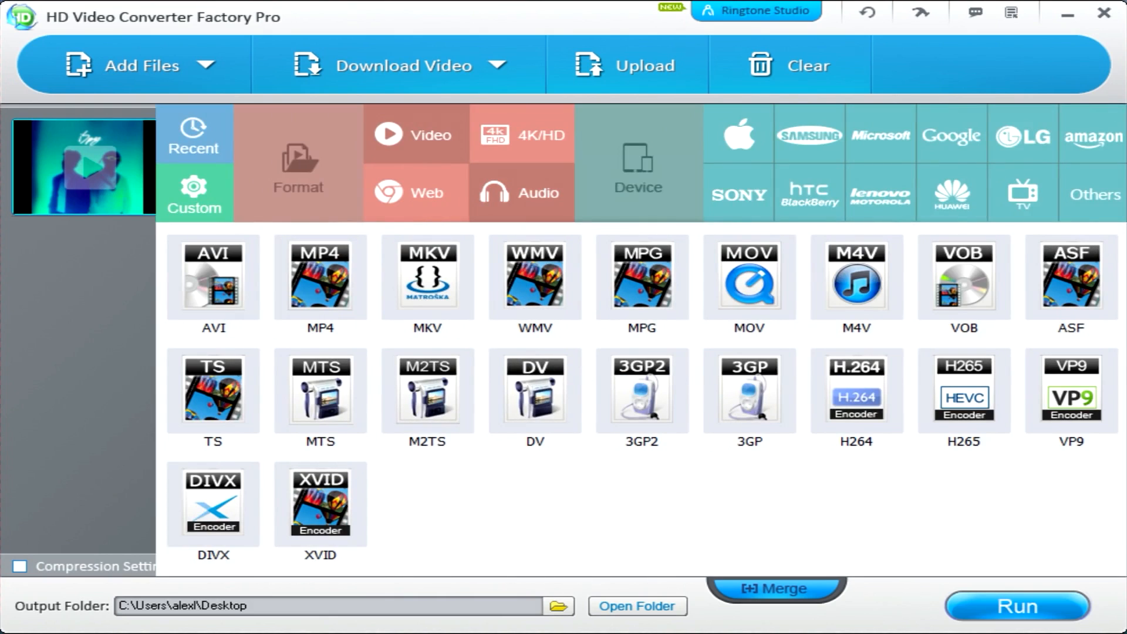
- Choose MP3 under Audio as the output format and bring up its encoding settings
{"action": "left_click", "coordinate": [520, 192]}
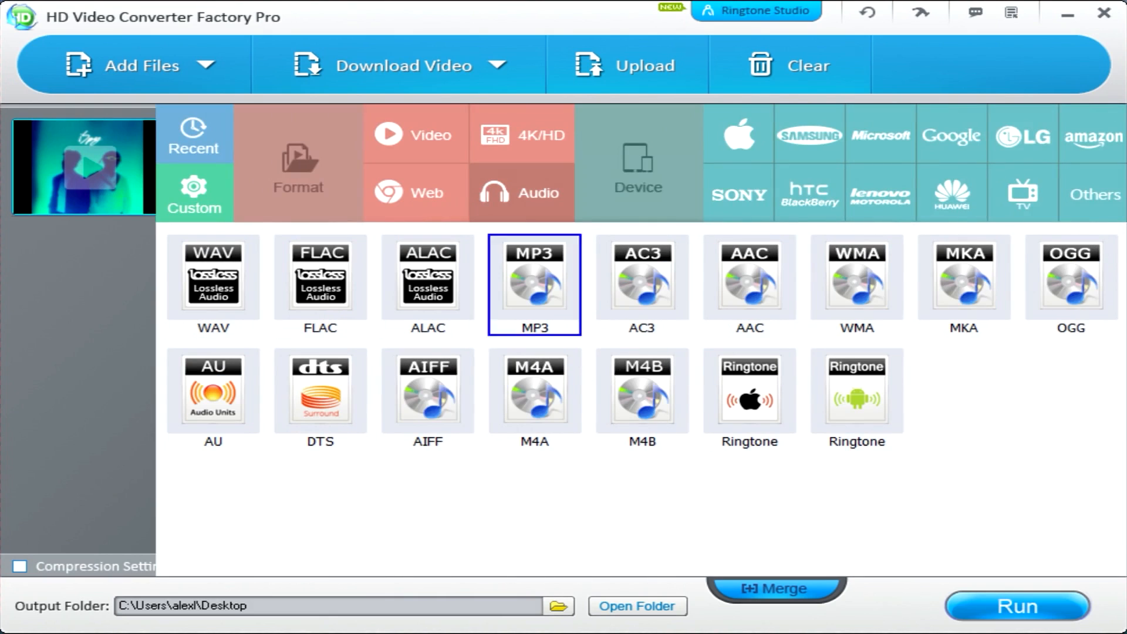
{"action": "left_click", "coordinate": [856, 390]}
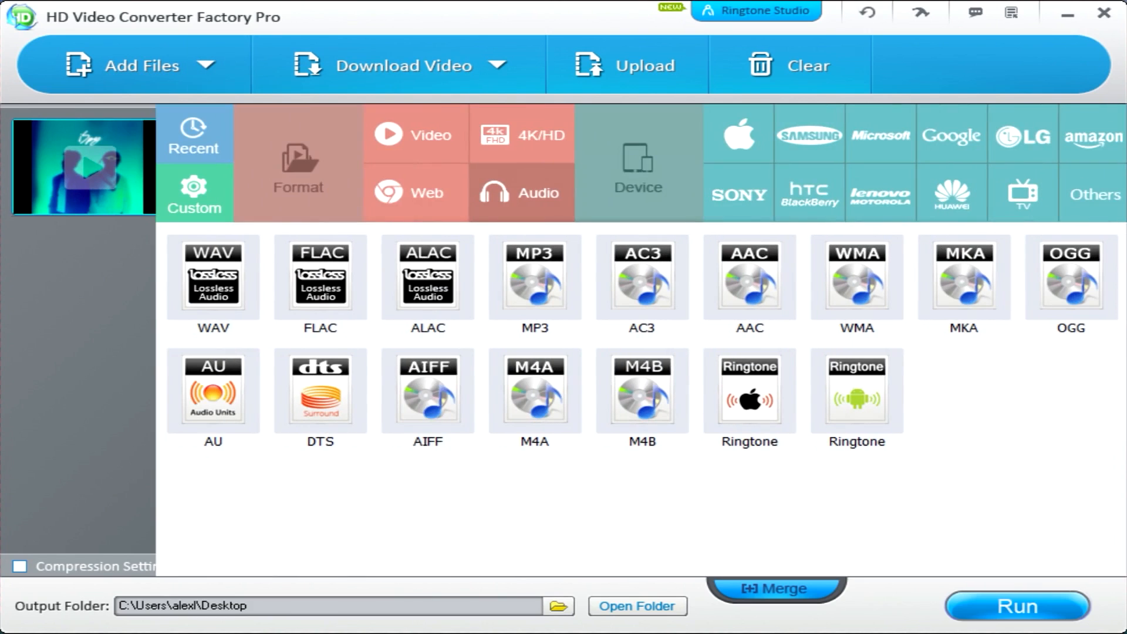
{"action": "left_click", "coordinate": [533, 280]}
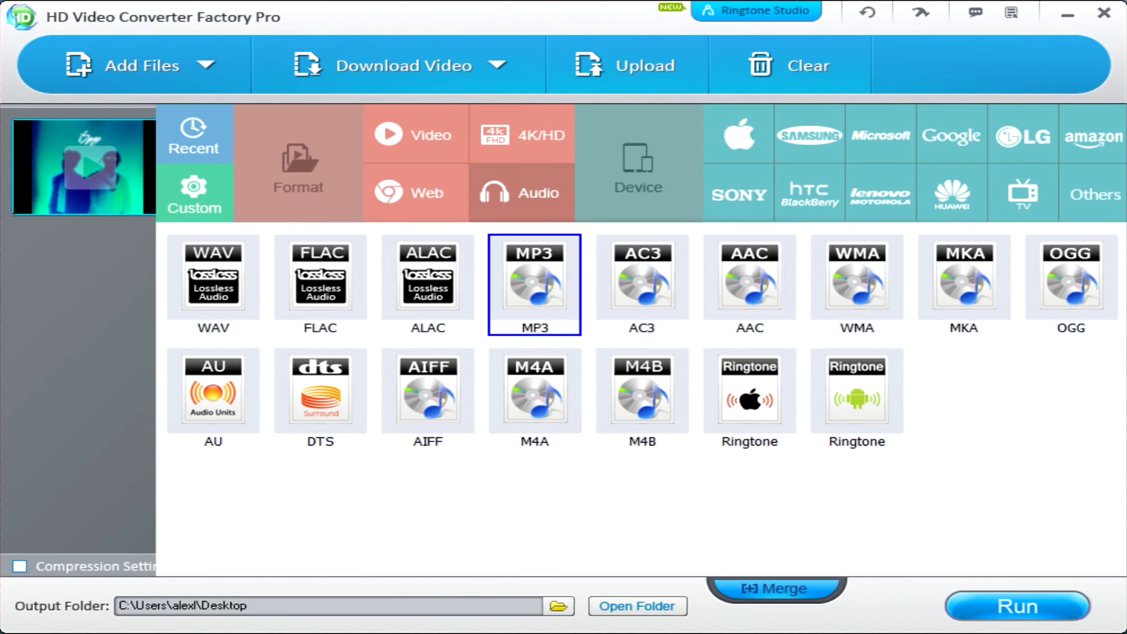
{"action": "left_click", "coordinate": [533, 284]}
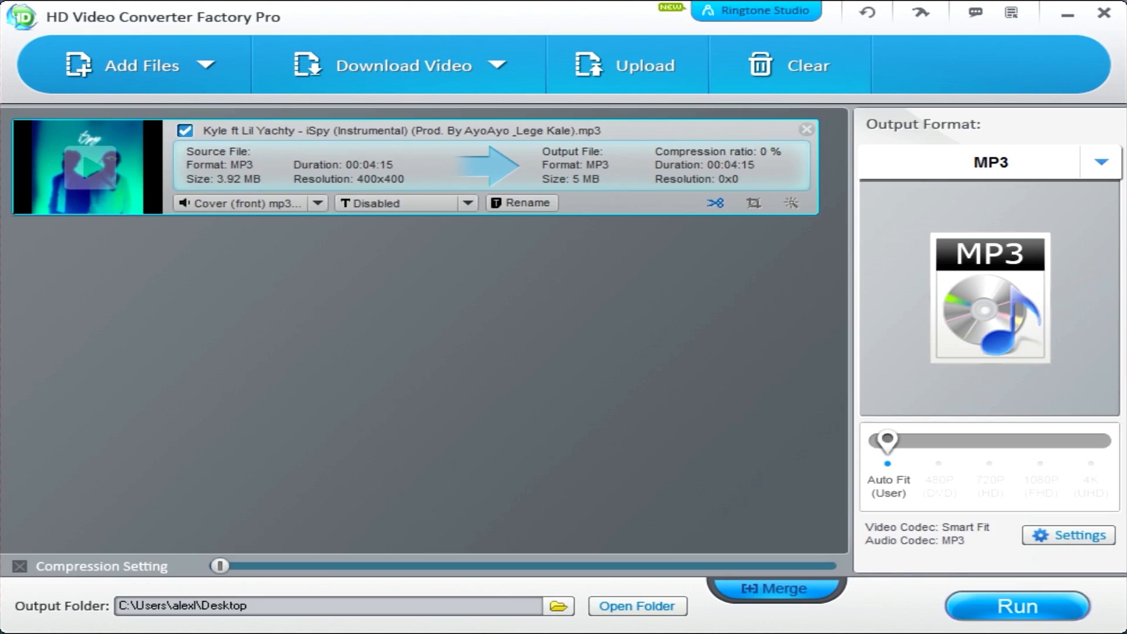
{"action": "left_click", "coordinate": [1075, 536]}
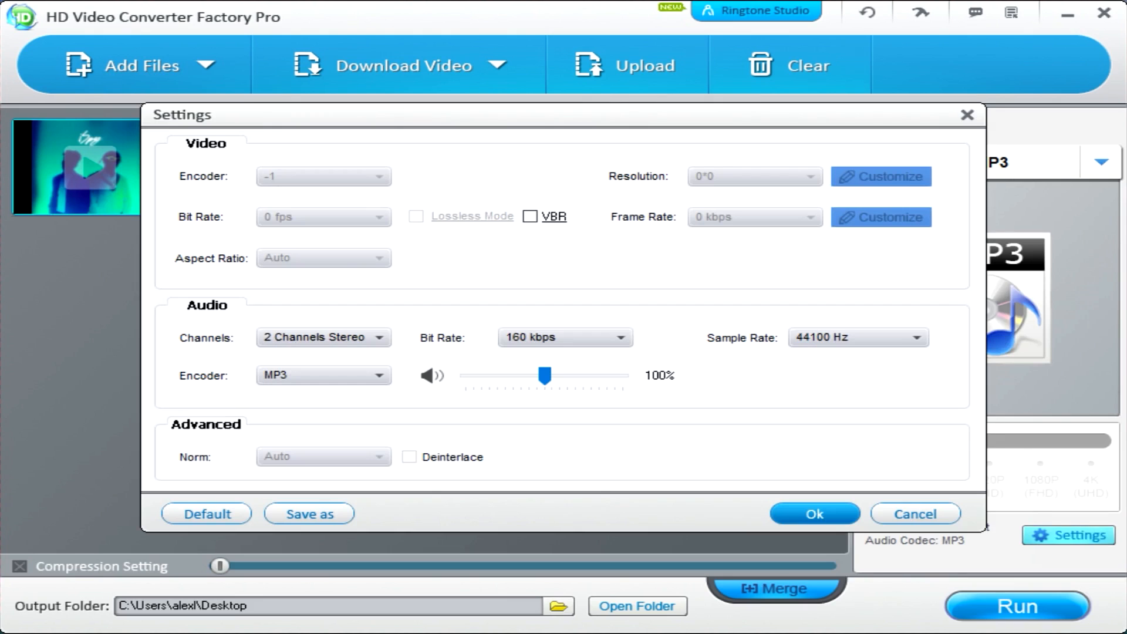
- Set the MP3 audio bit rate to 256 kbps in the encoding settings and confirm
{"action": "left_click", "coordinate": [813, 513]}
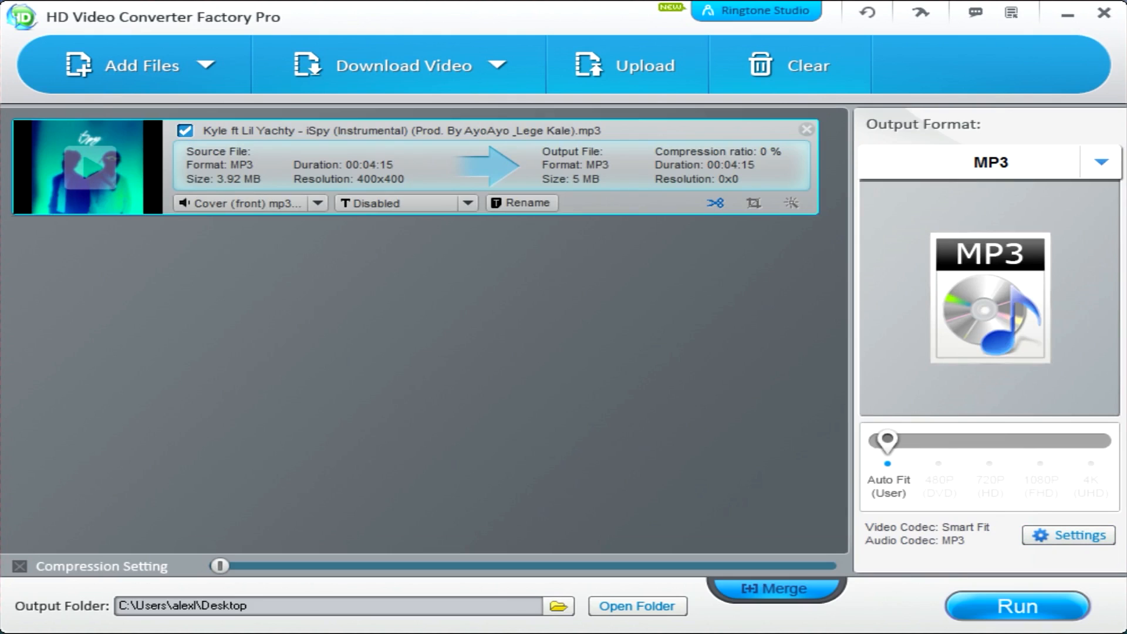
{"action": "left_click", "coordinate": [1076, 535]}
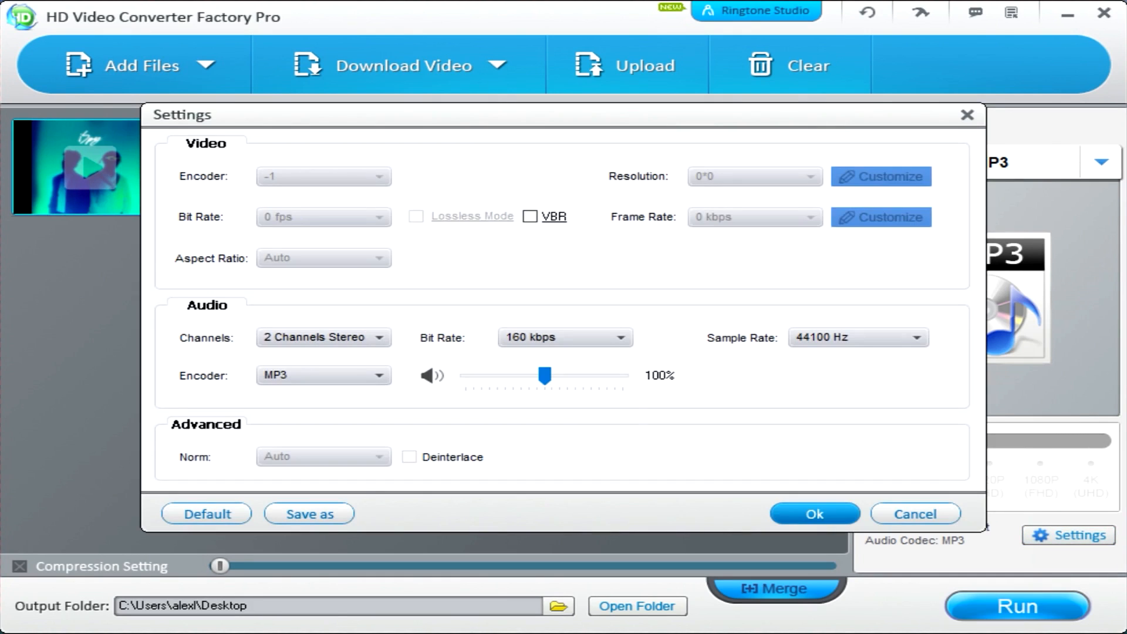
{"action": "left_click", "coordinate": [565, 337]}
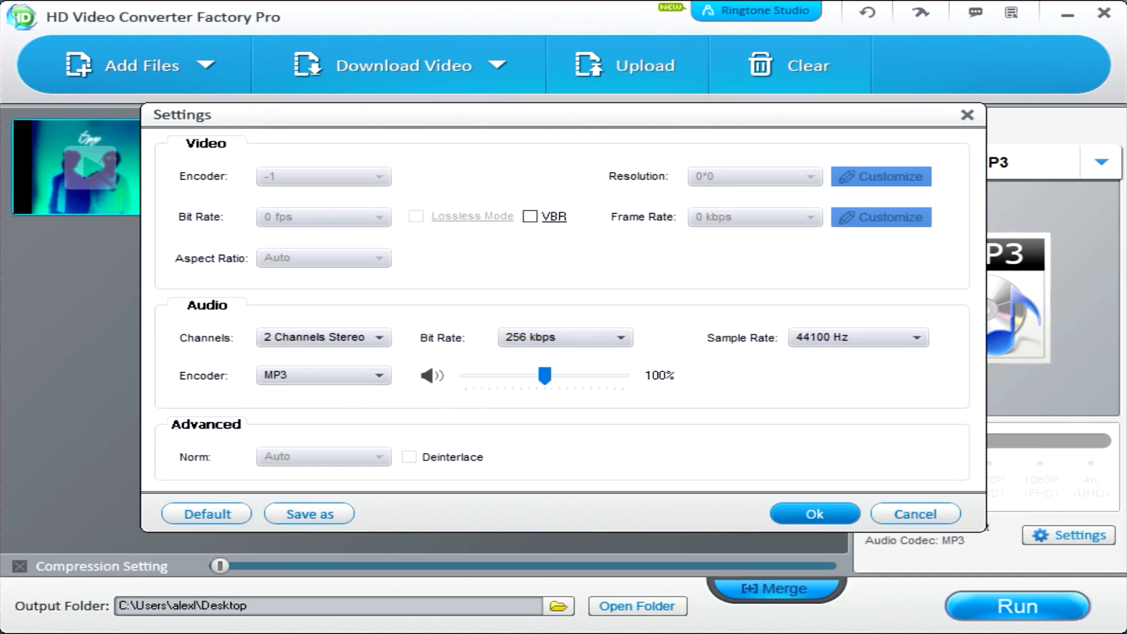
{"action": "left_click", "coordinate": [812, 513]}
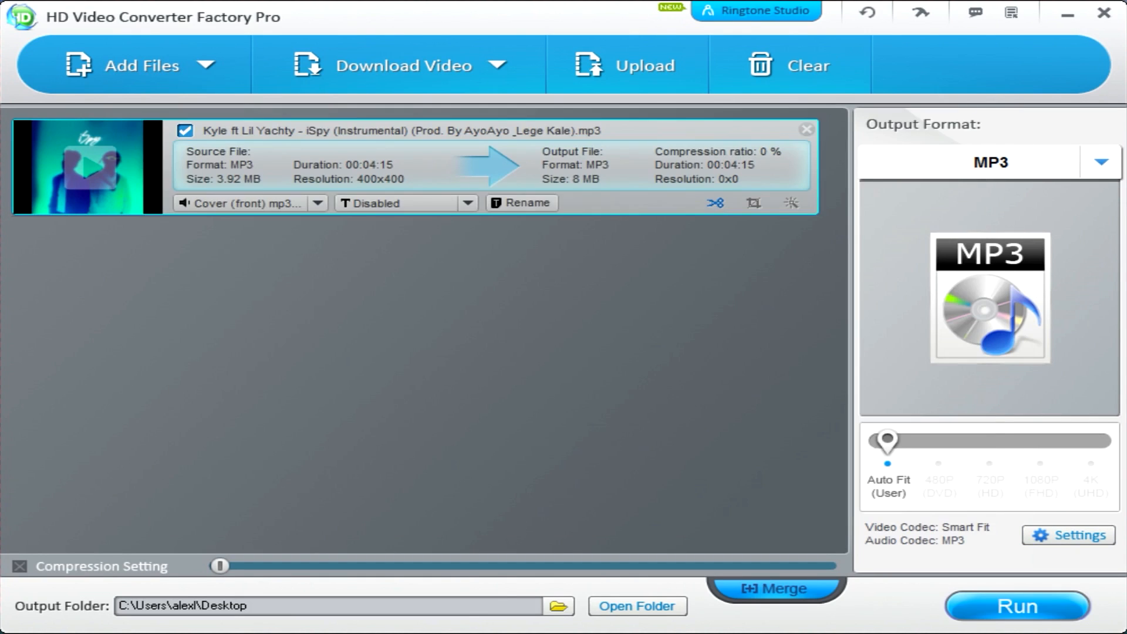
- Run the instrumental's 256 kbps MP3 conversion until the task-finished popup appears
{"action": "left_click", "coordinate": [1016, 606]}
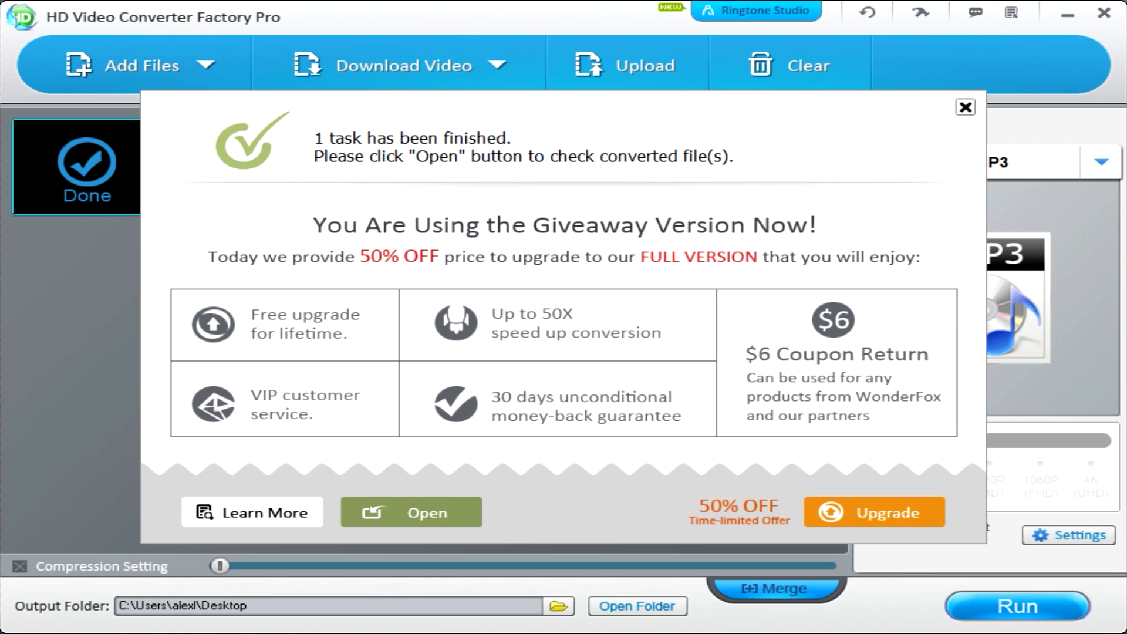
- Dismiss the conversion-finished notice and clear the conversion list
{"action": "left_click", "coordinate": [965, 107]}
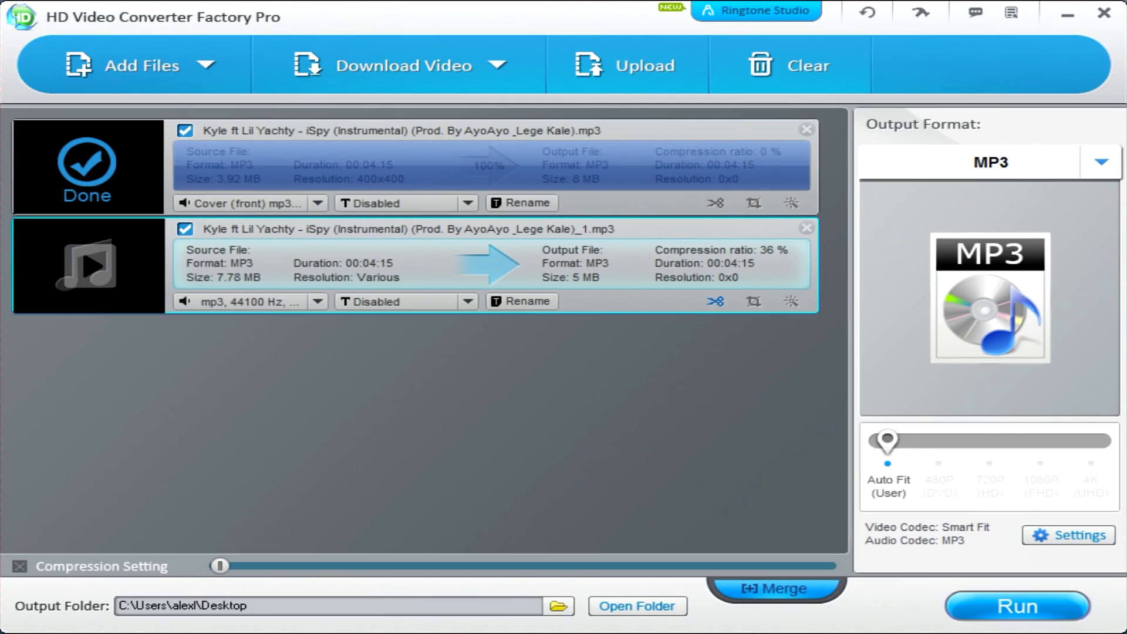
{"action": "left_click", "coordinate": [788, 64]}
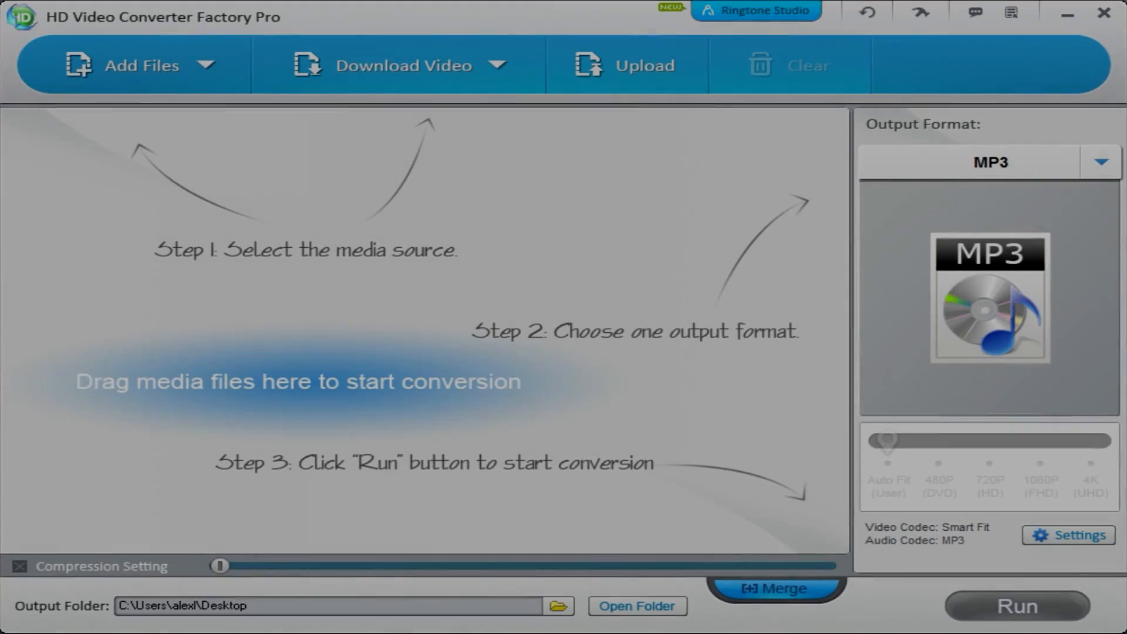